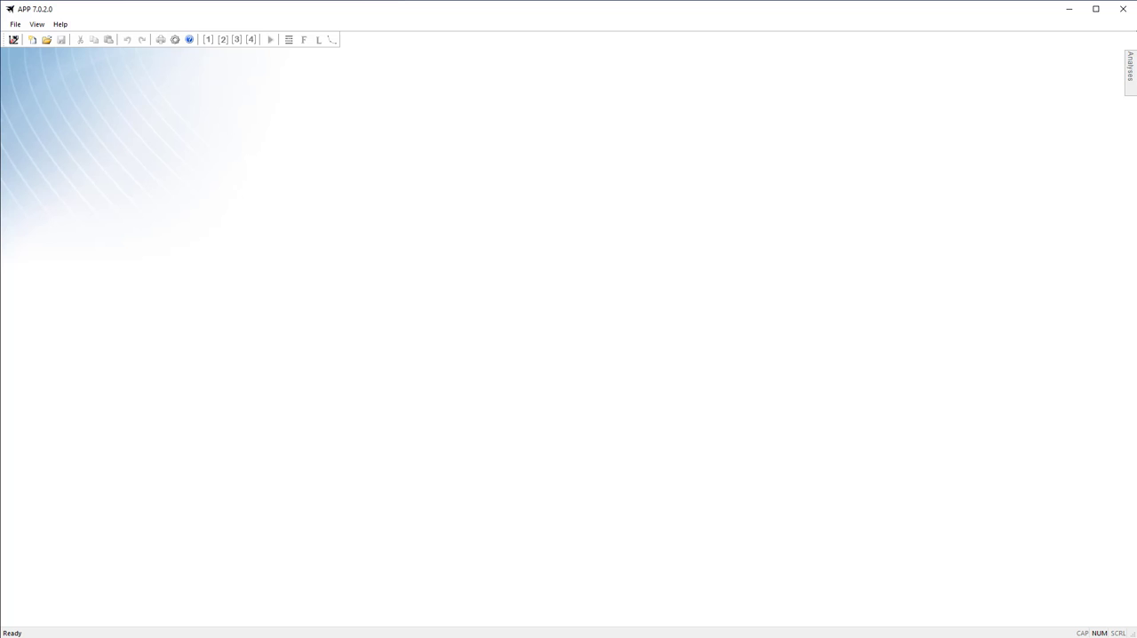
mouse_move(245, 175)
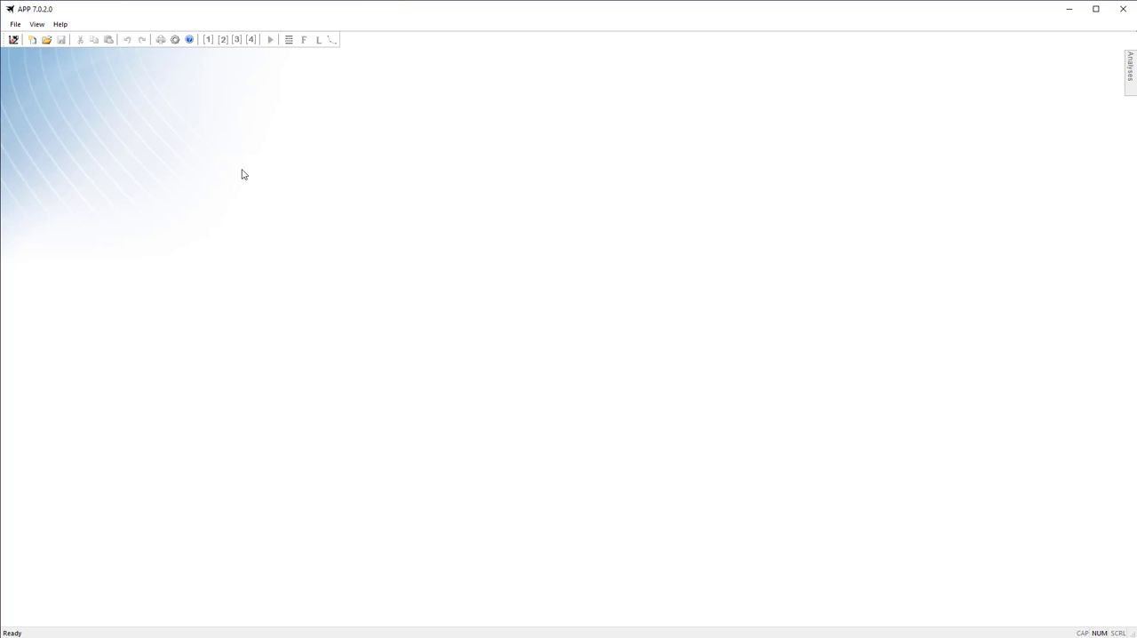
- Bring up the welcome screen, browse its aircraft model choices, and close it again
click(14, 39)
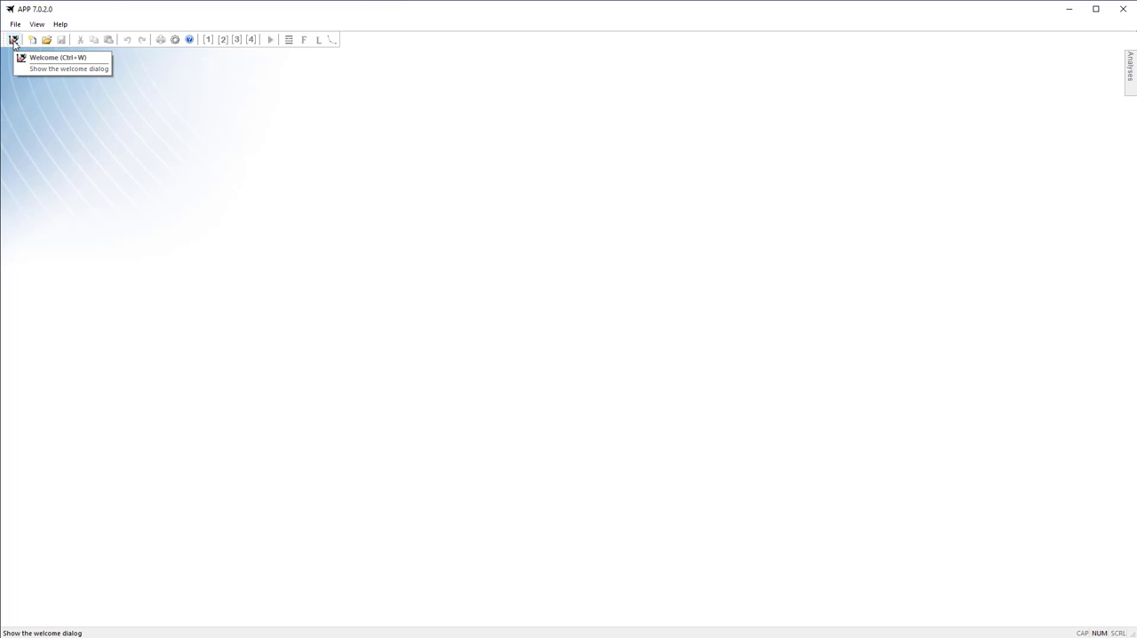
click(14, 39)
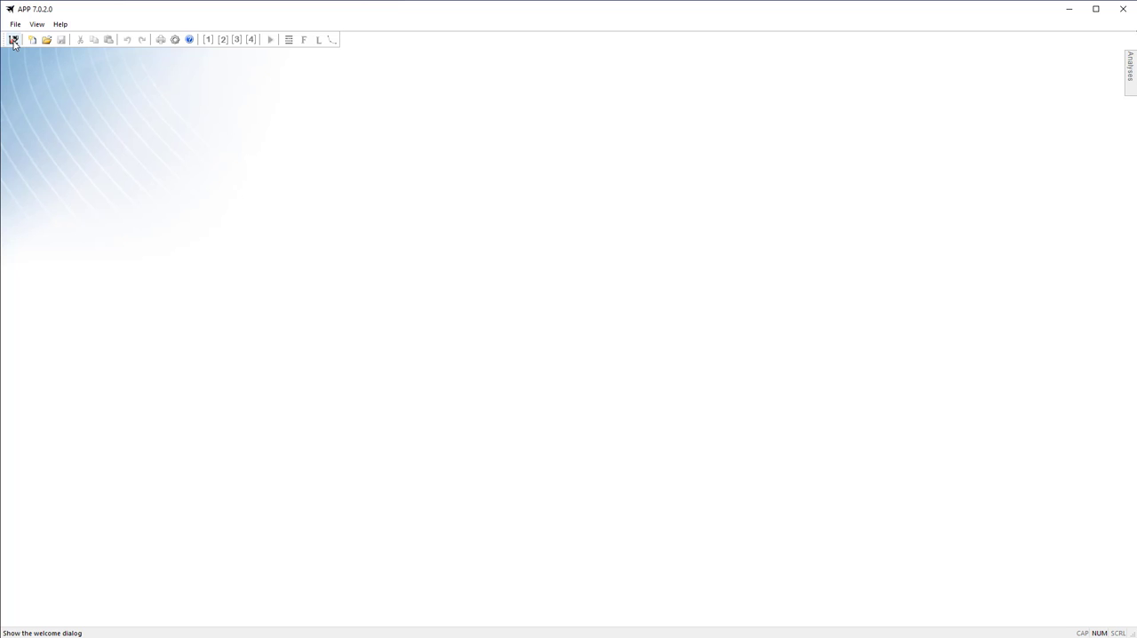
click(15, 39)
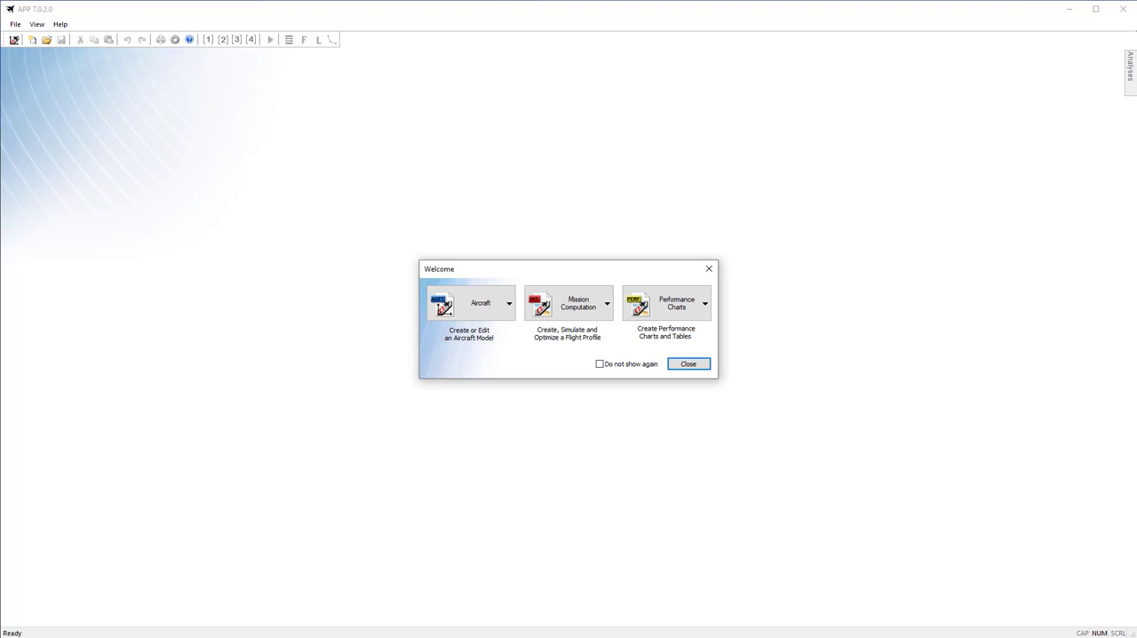
mouse_move(508, 359)
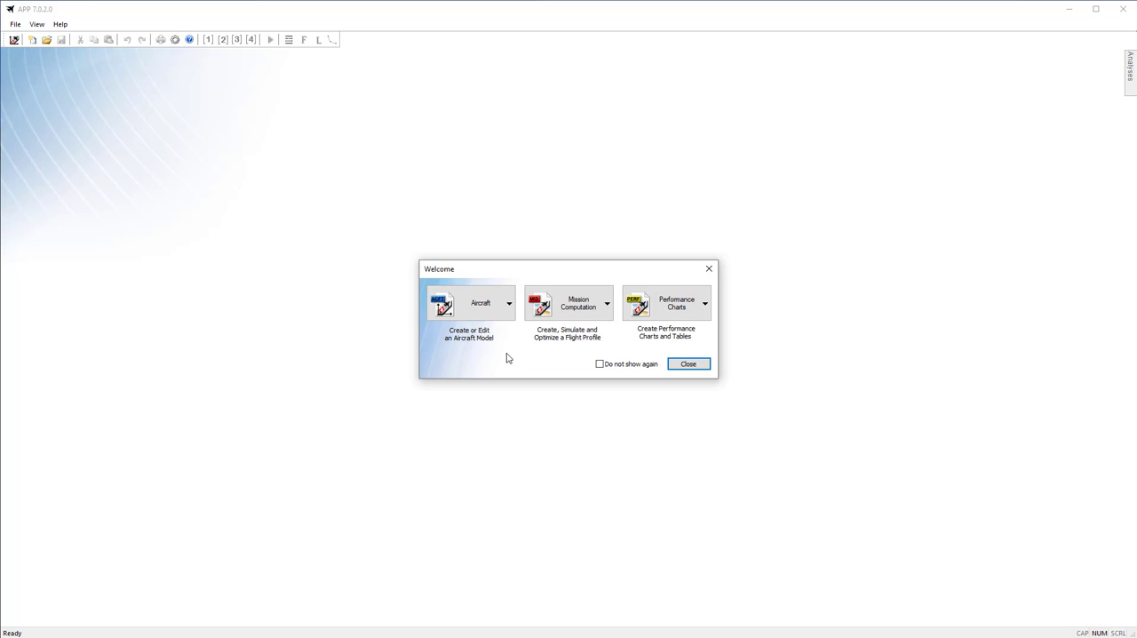
click(508, 302)
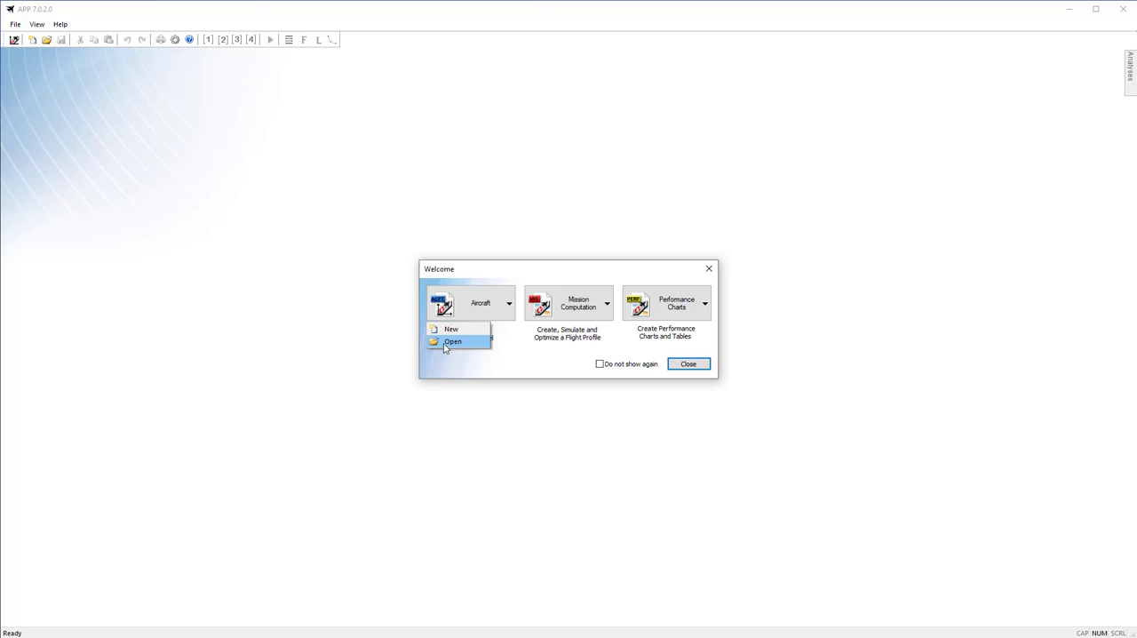
click(608, 302)
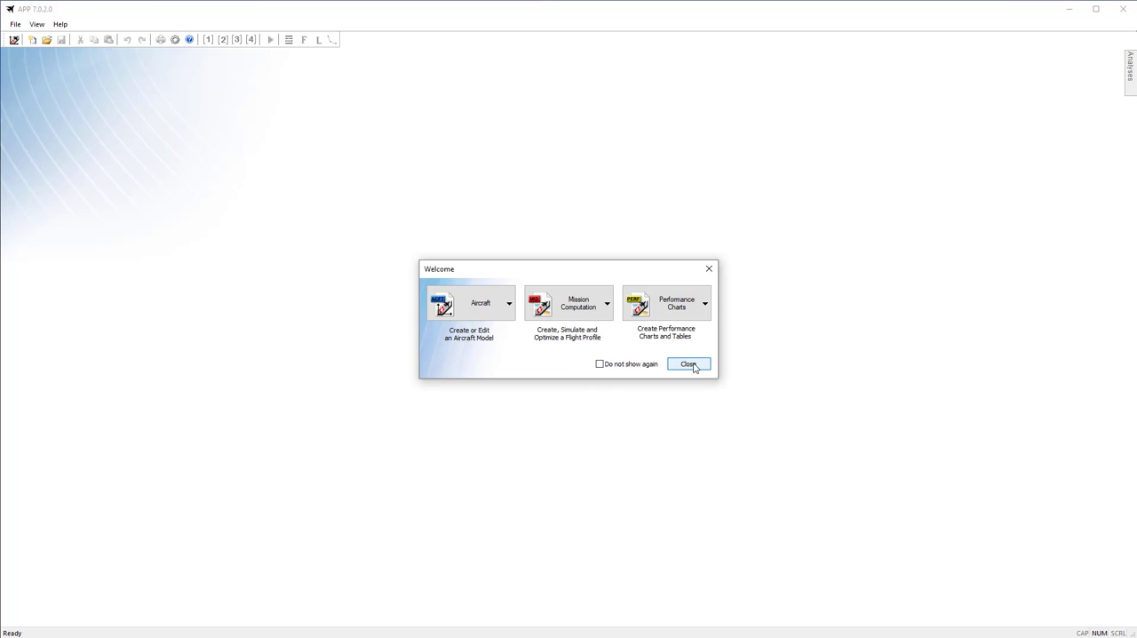
click(690, 363)
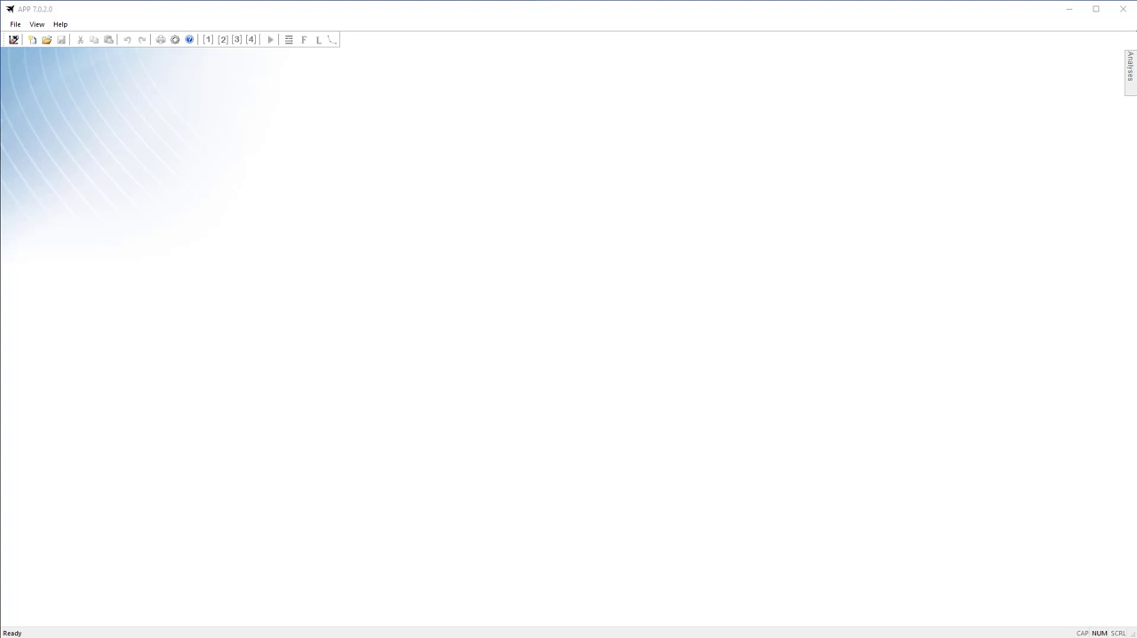
mouse_move(37, 66)
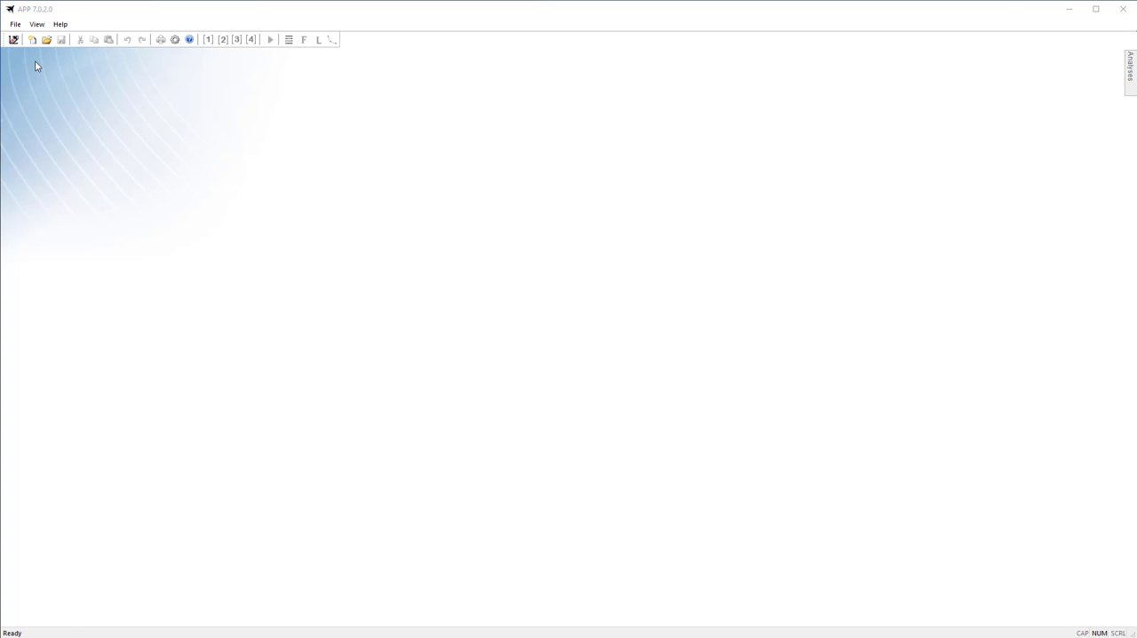
- Look through the New document choices without creating one
click(32, 39)
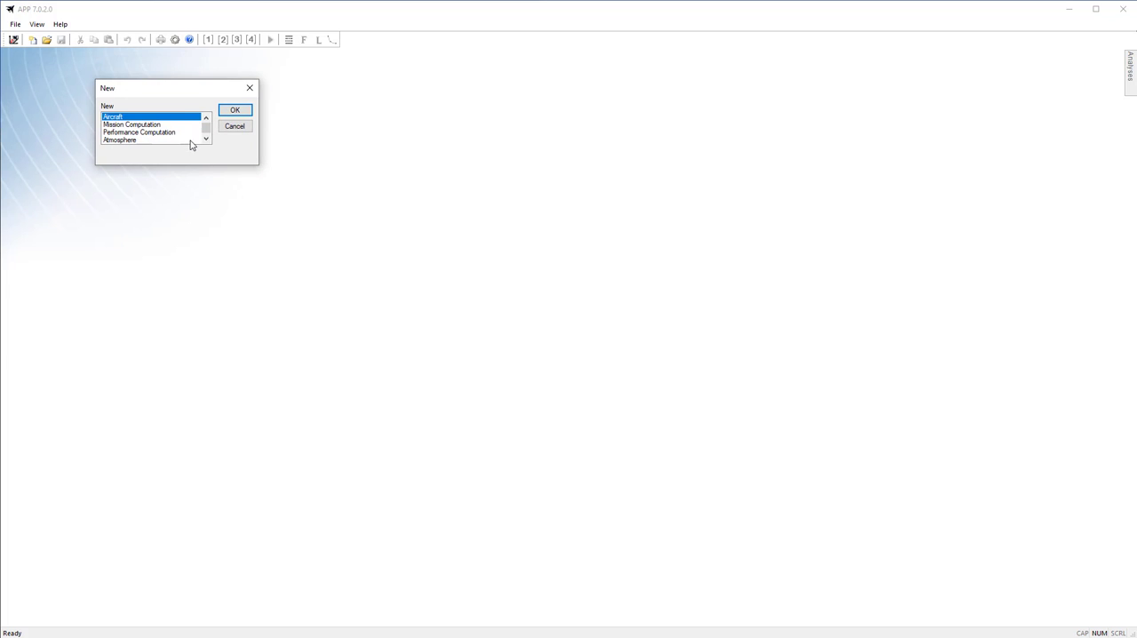
mouse_move(199, 156)
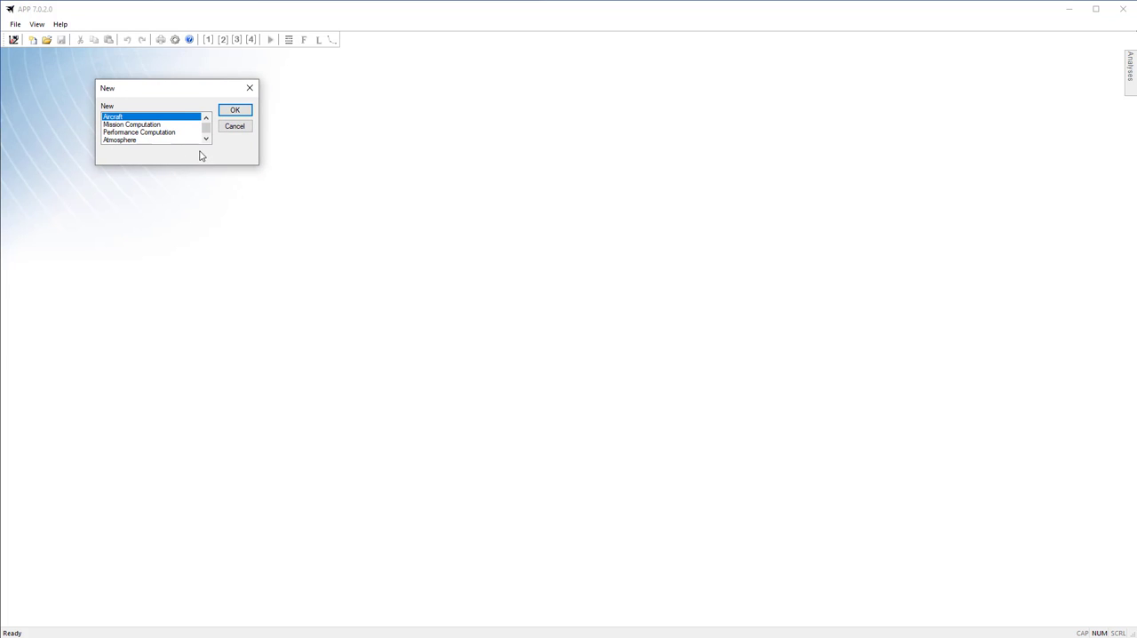
click(206, 139)
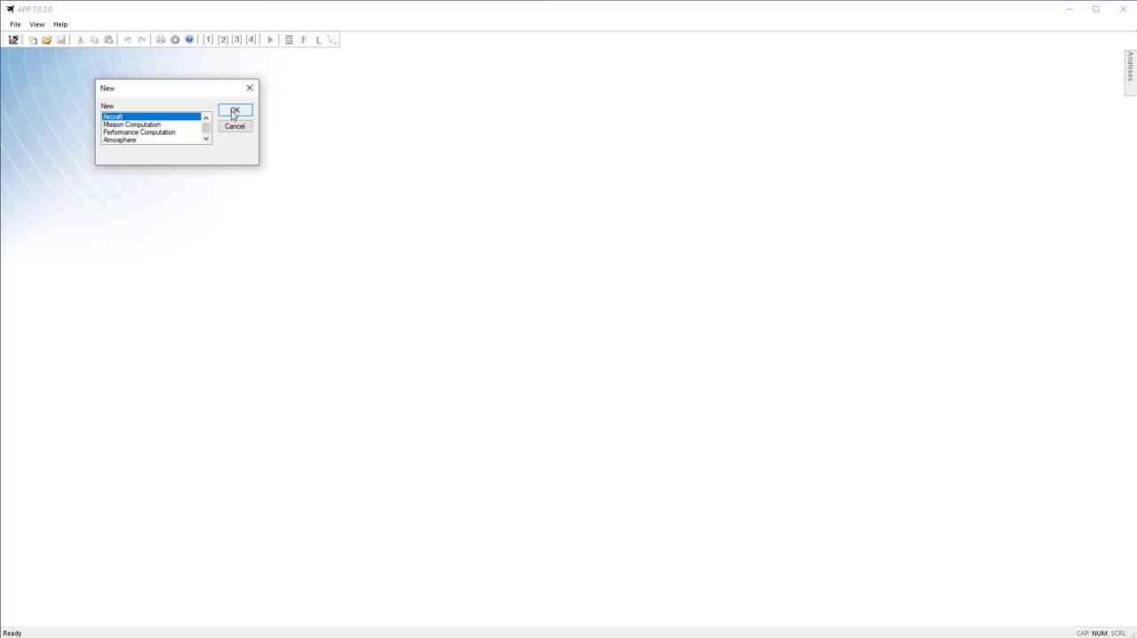
click(235, 124)
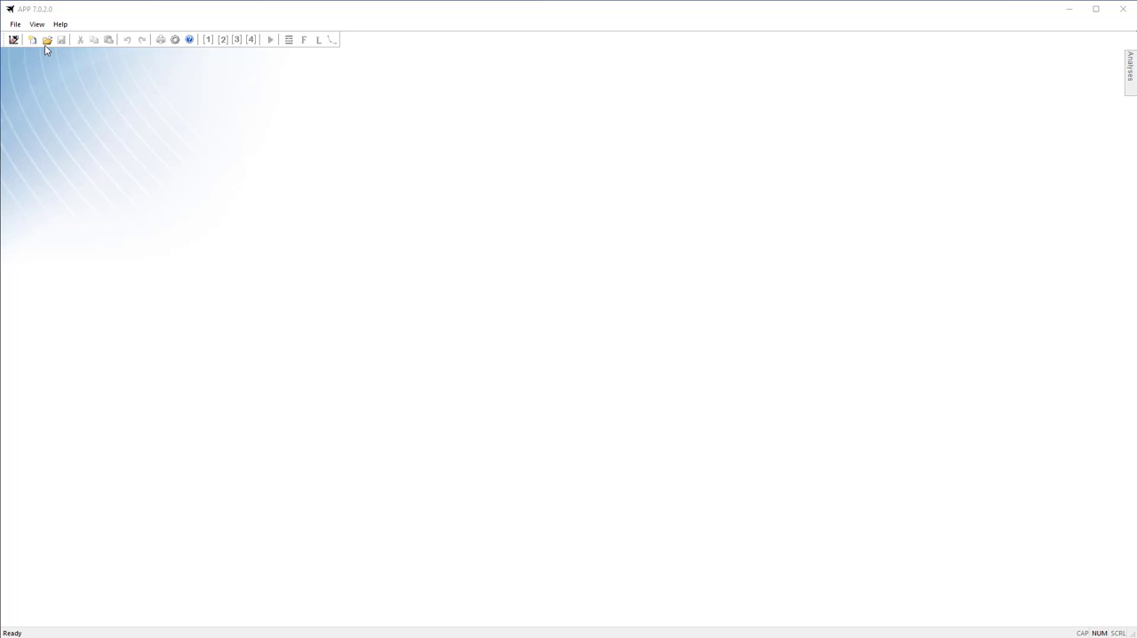
- Open the single_piston_apptraining aircraft model from the app_training folder
click(46, 39)
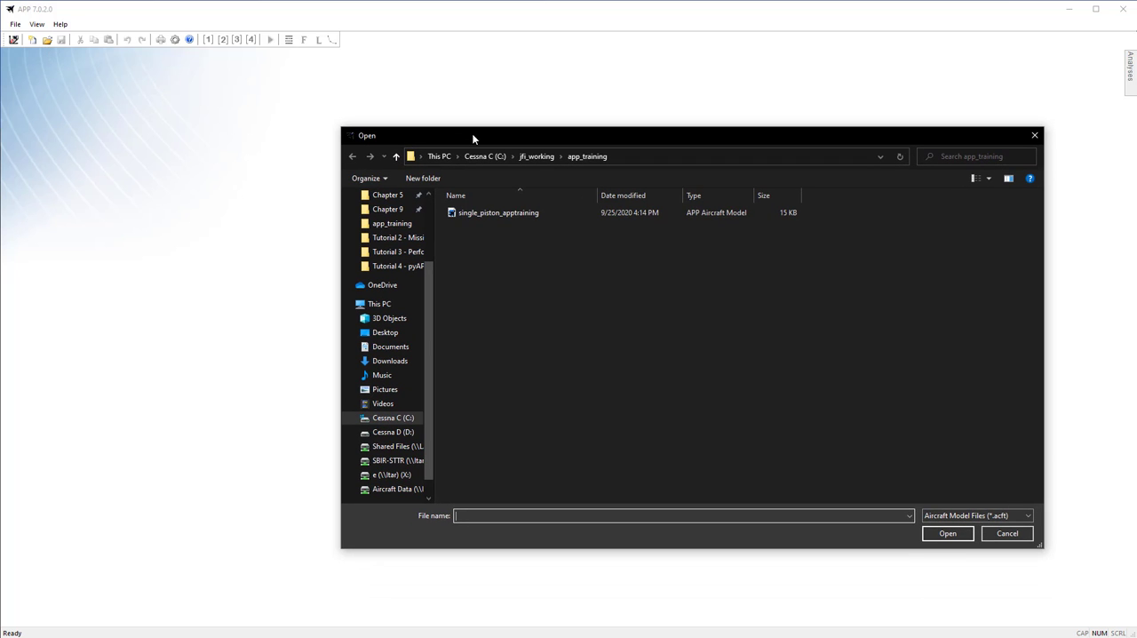
click(498, 213)
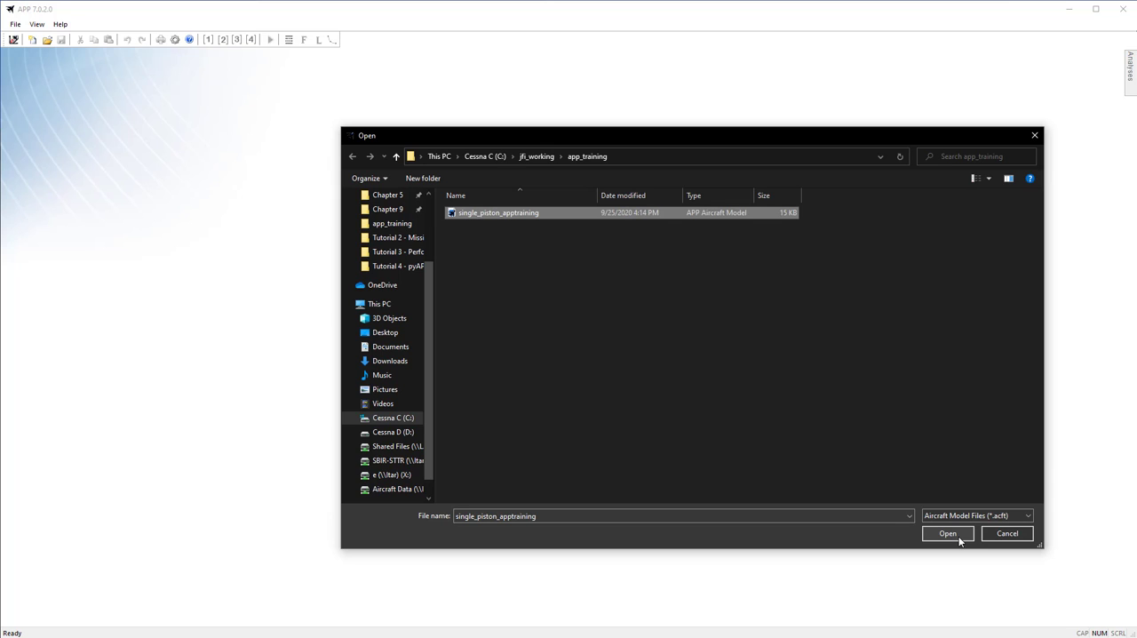
click(947, 533)
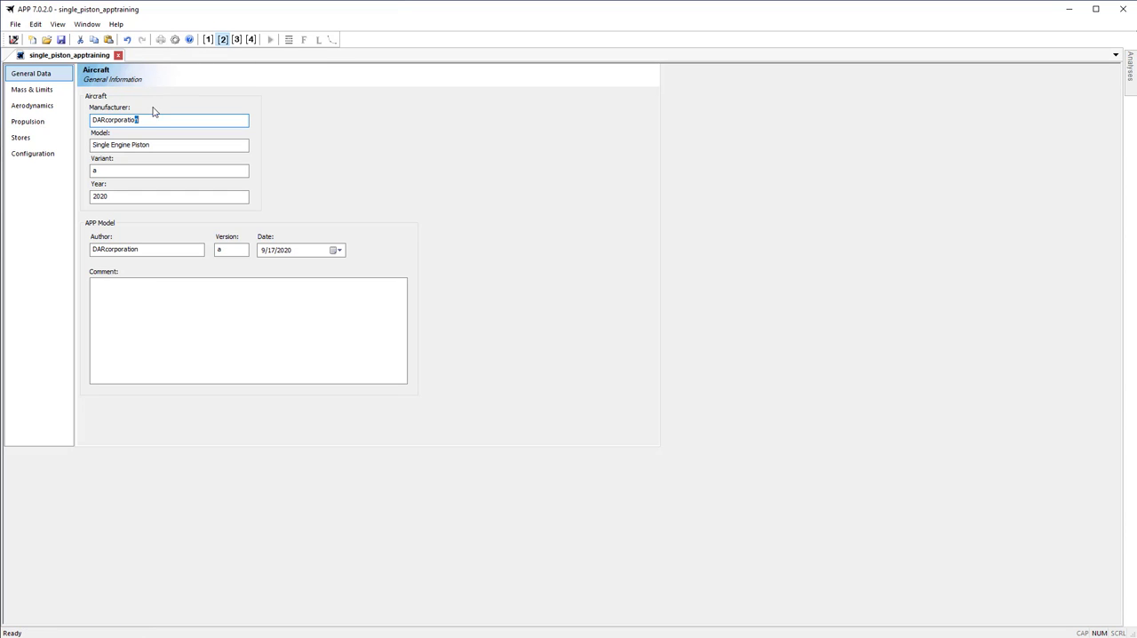
mouse_move(160, 39)
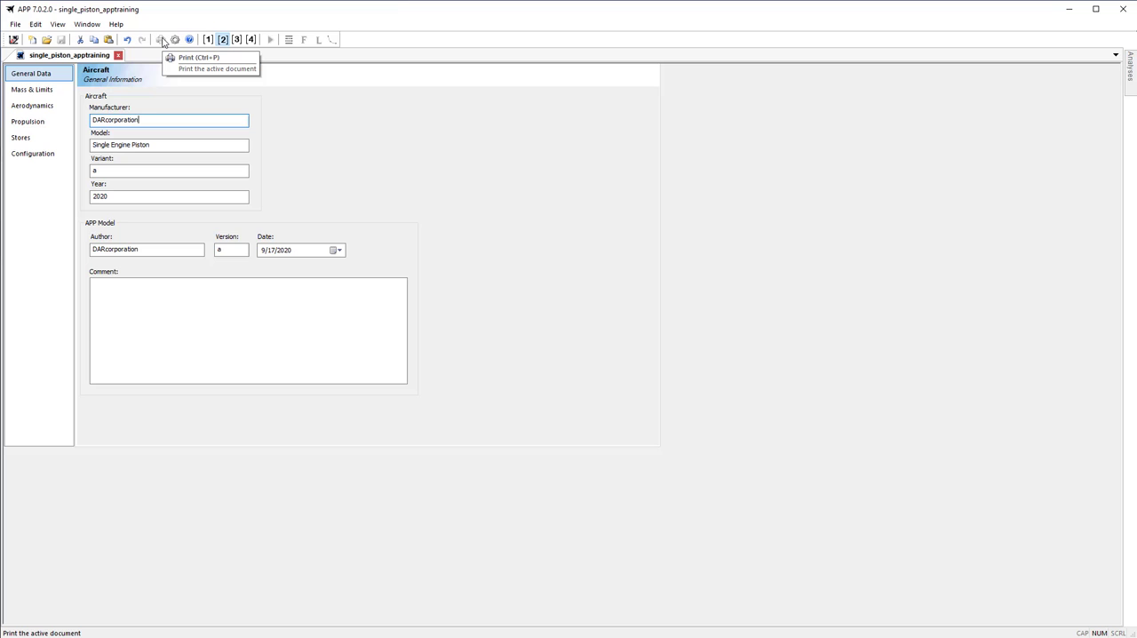
- In Options, change the default mission output from Brief Output to Detailed Output
click(174, 39)
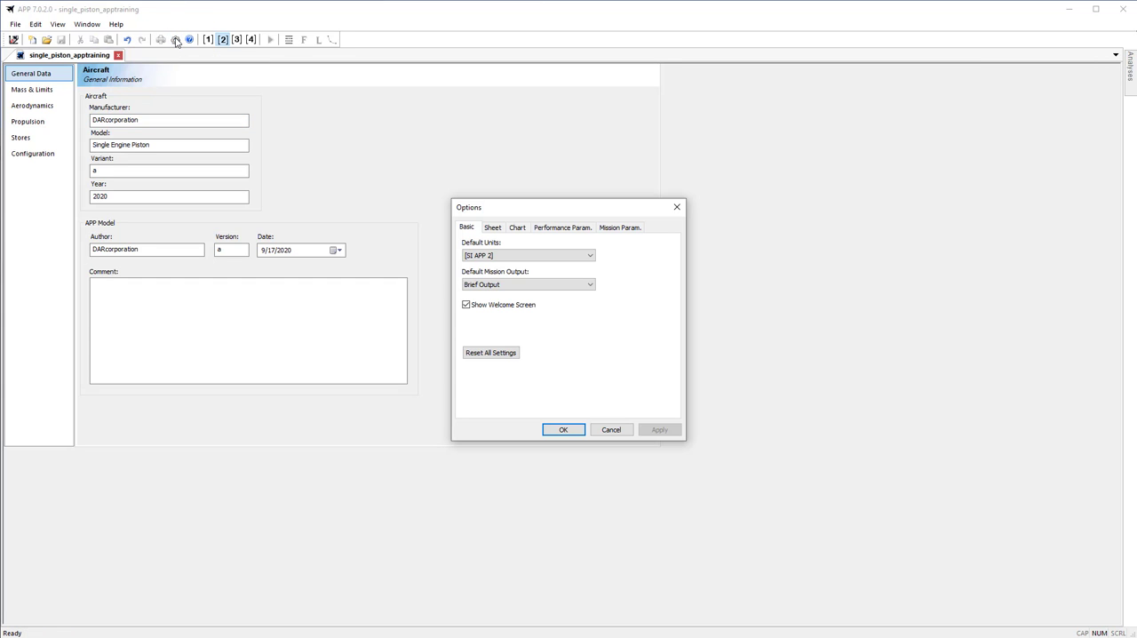
mouse_move(464, 281)
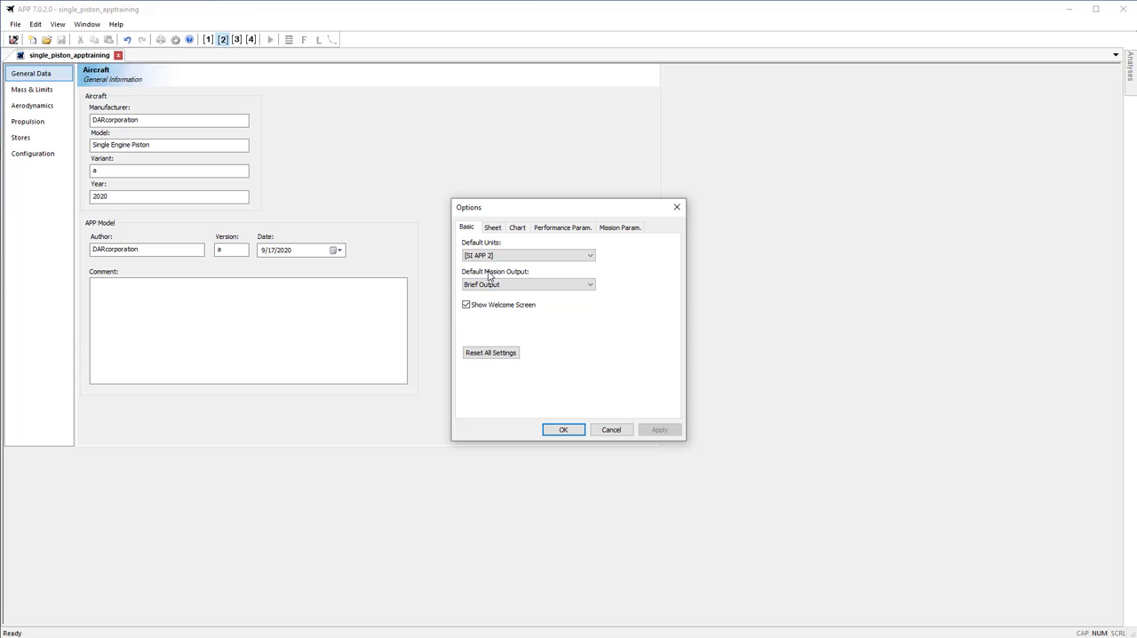
mouse_move(462, 248)
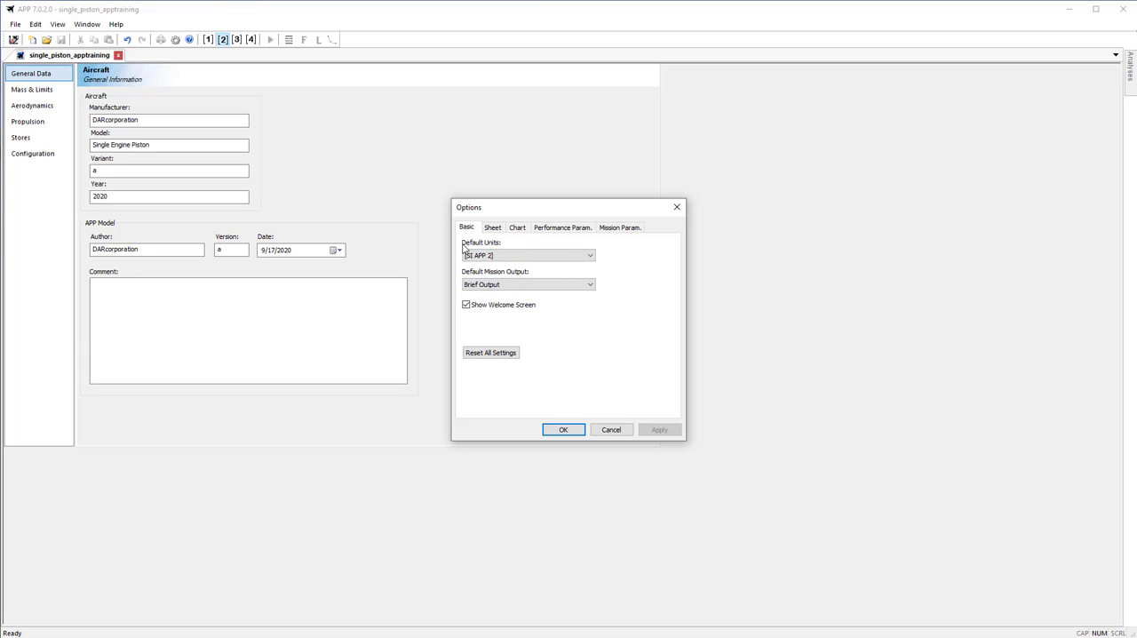
mouse_move(529, 270)
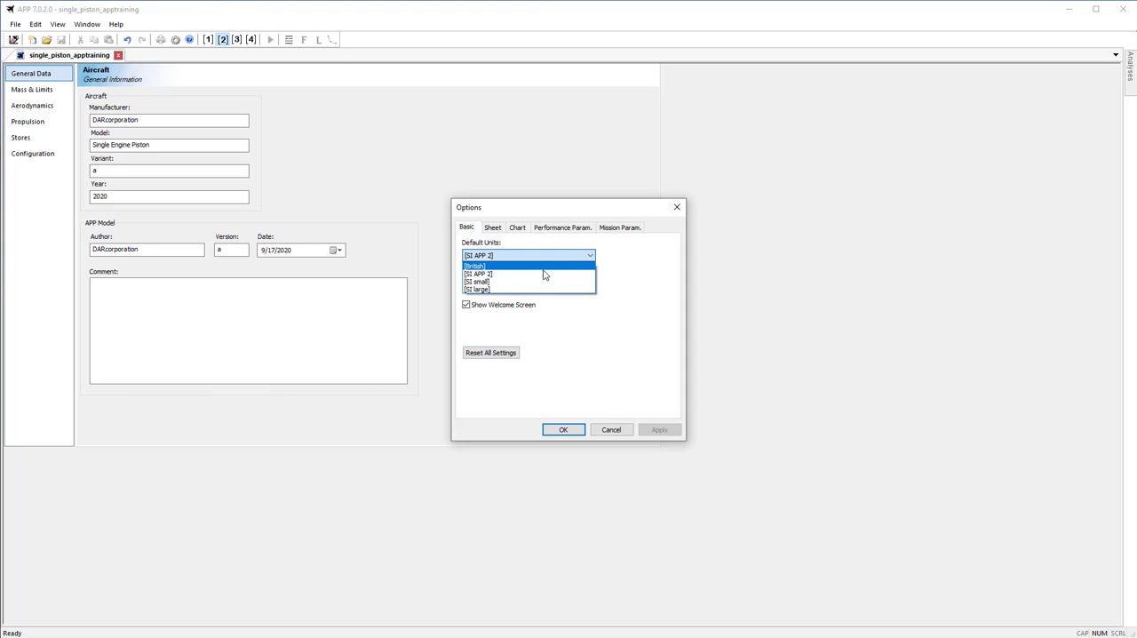
mouse_move(530, 281)
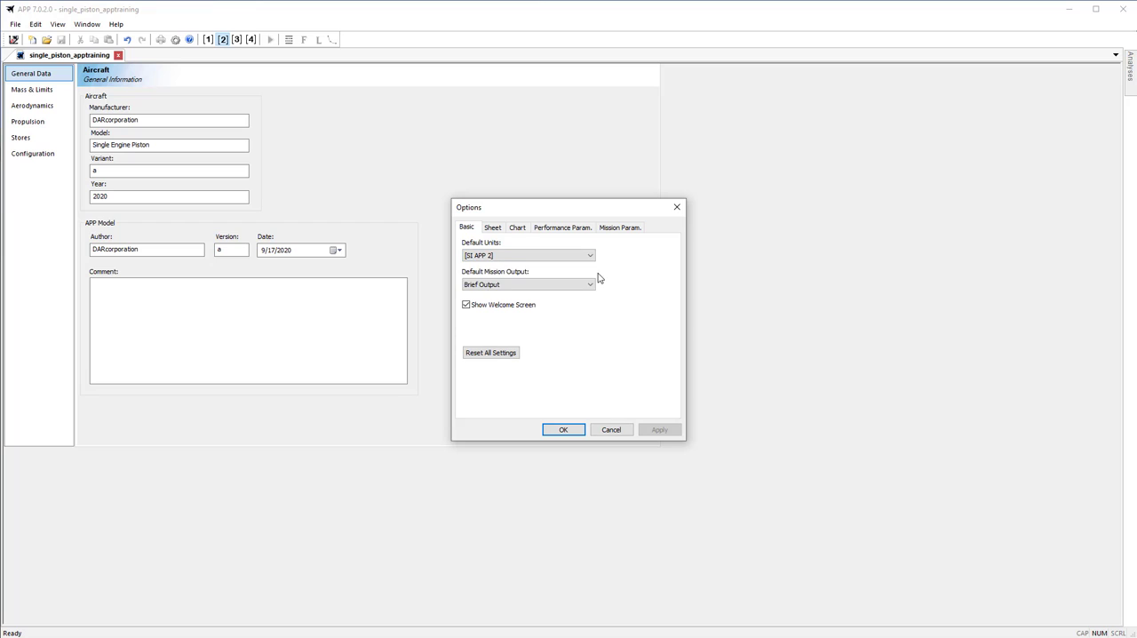
click(528, 284)
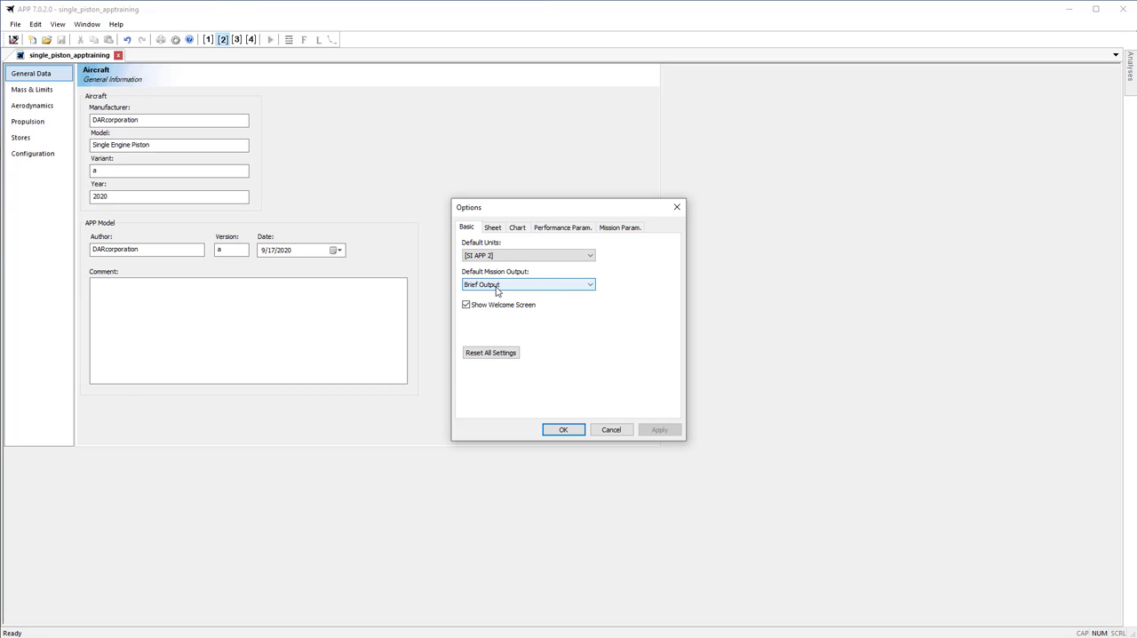
mouse_move(540, 292)
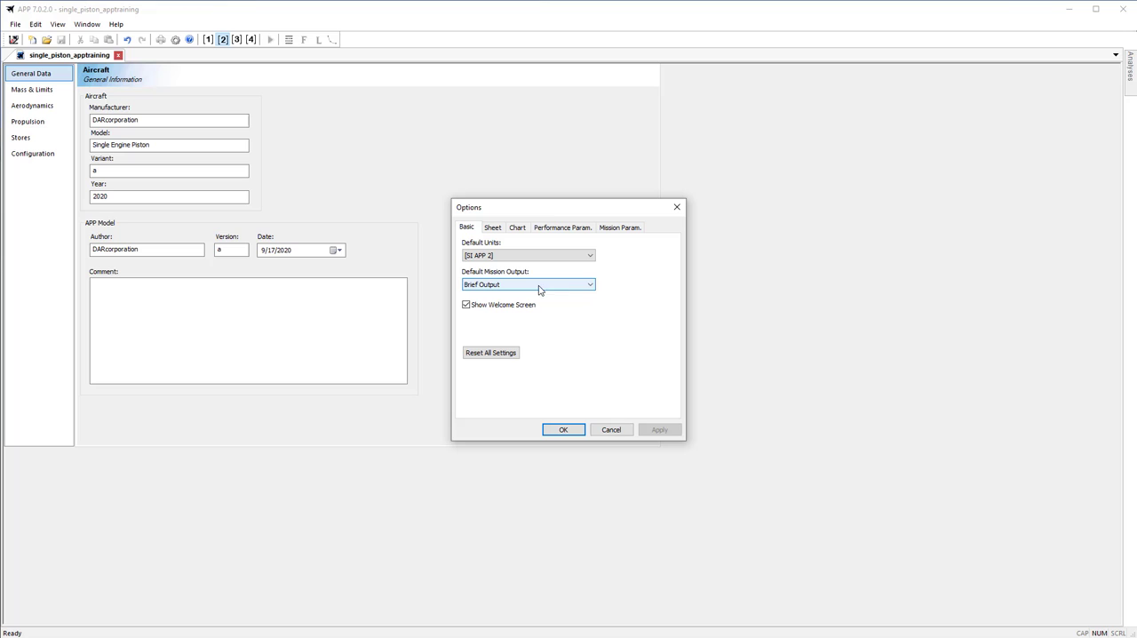
click(590, 284)
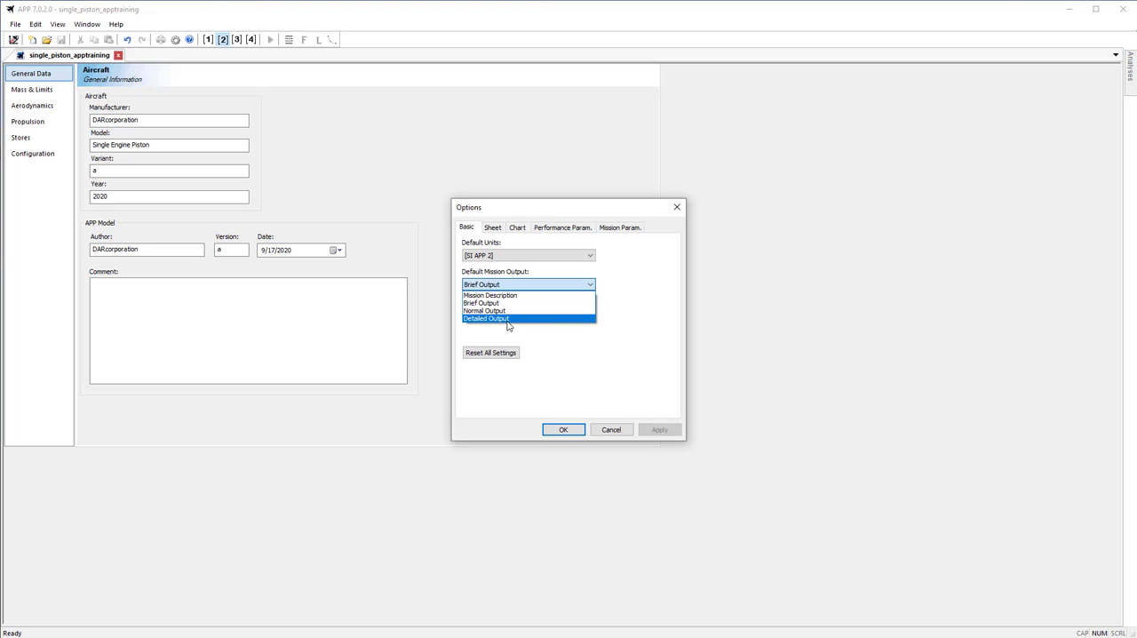
click(487, 318)
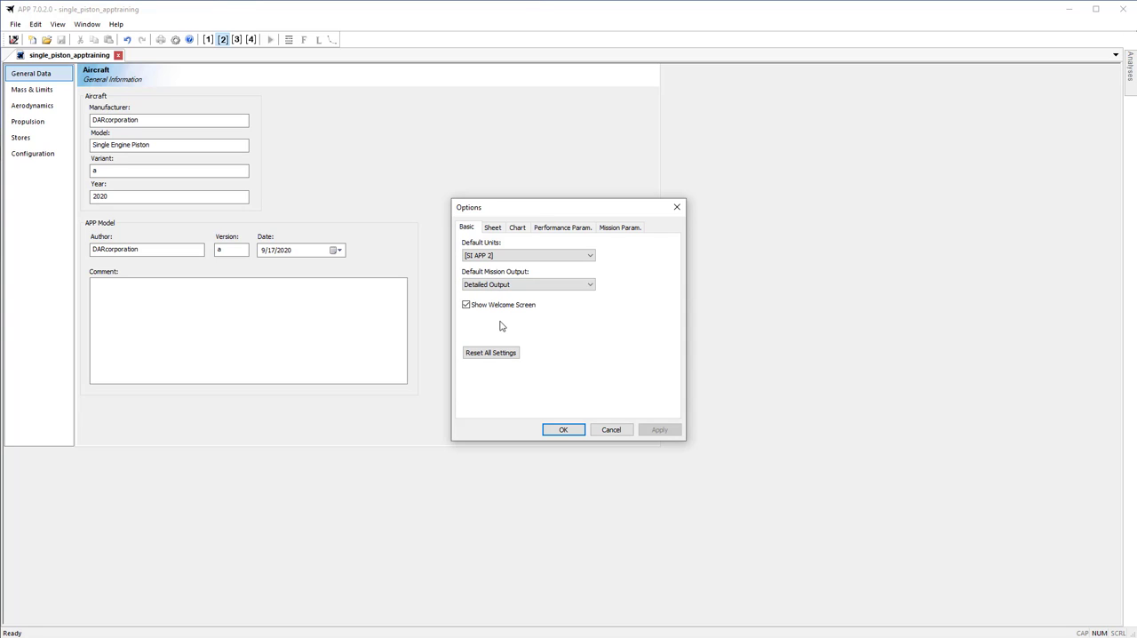
mouse_move(531, 298)
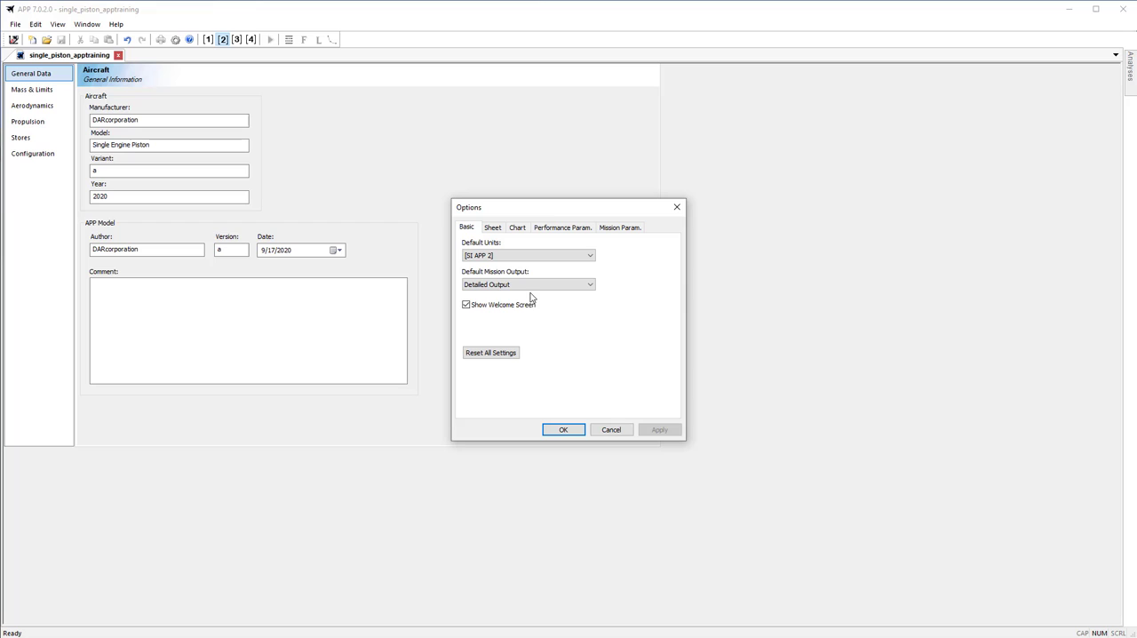
mouse_move(526, 320)
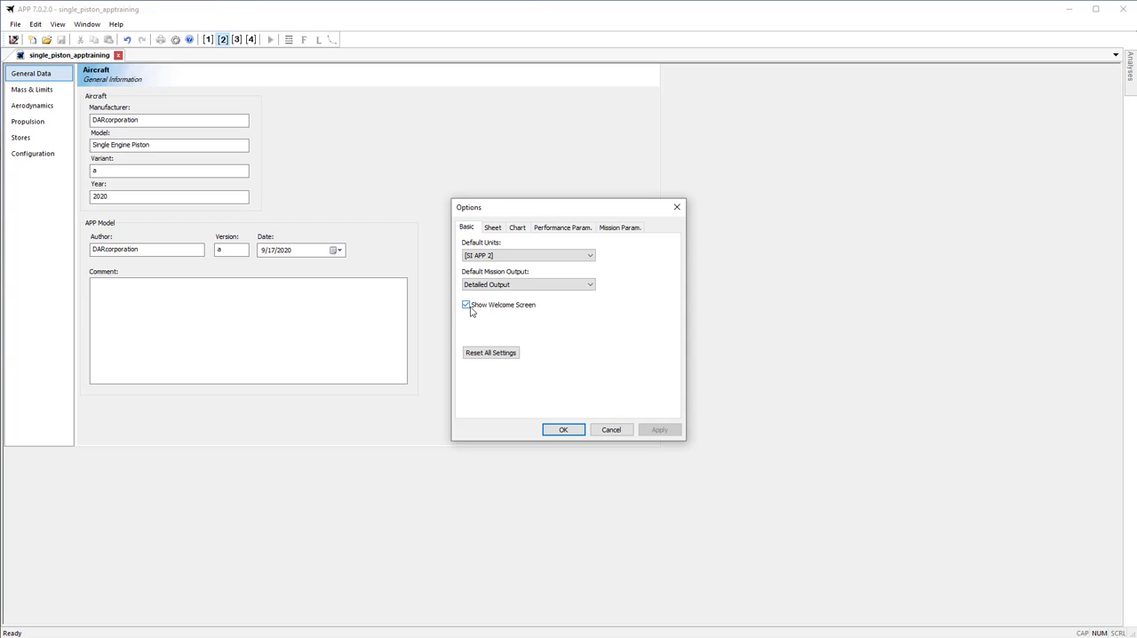
mouse_move(547, 313)
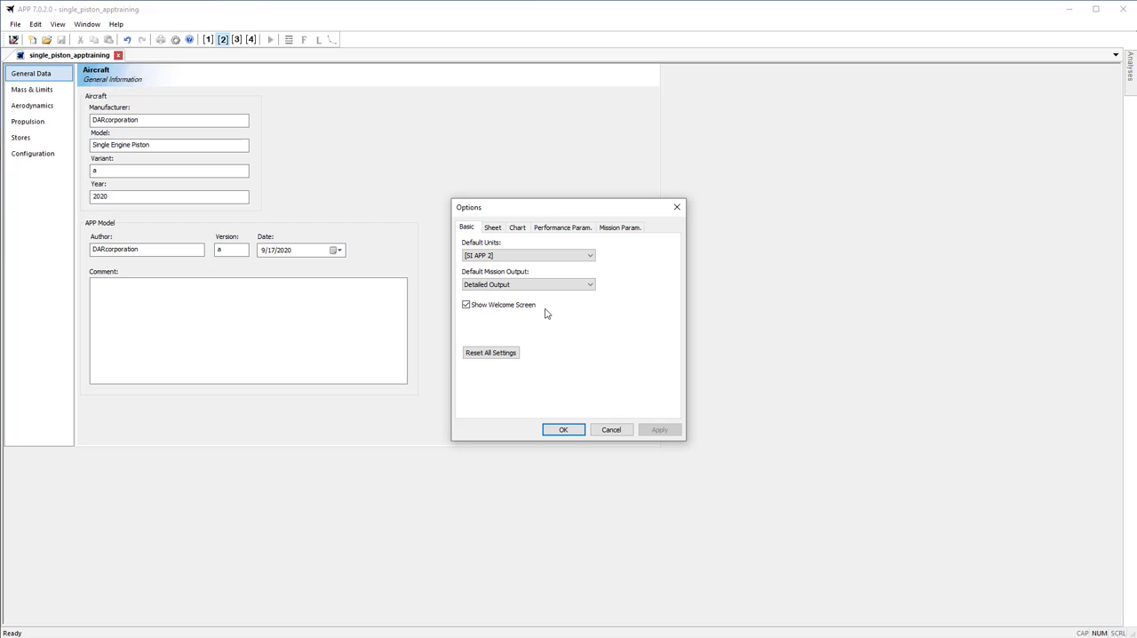
mouse_move(534, 345)
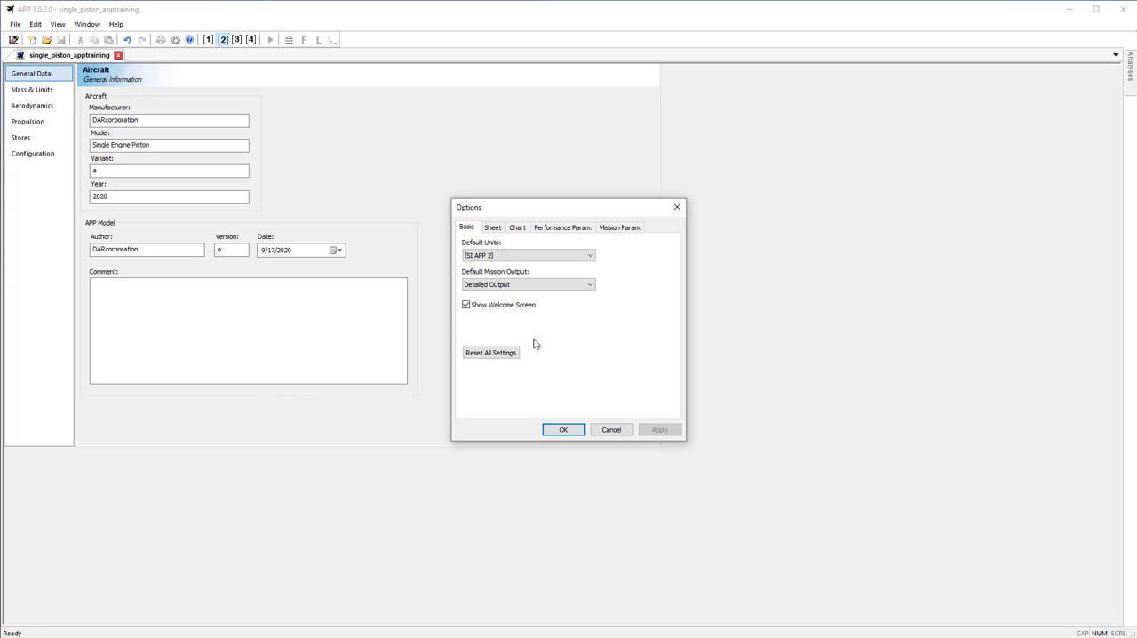
mouse_move(497, 217)
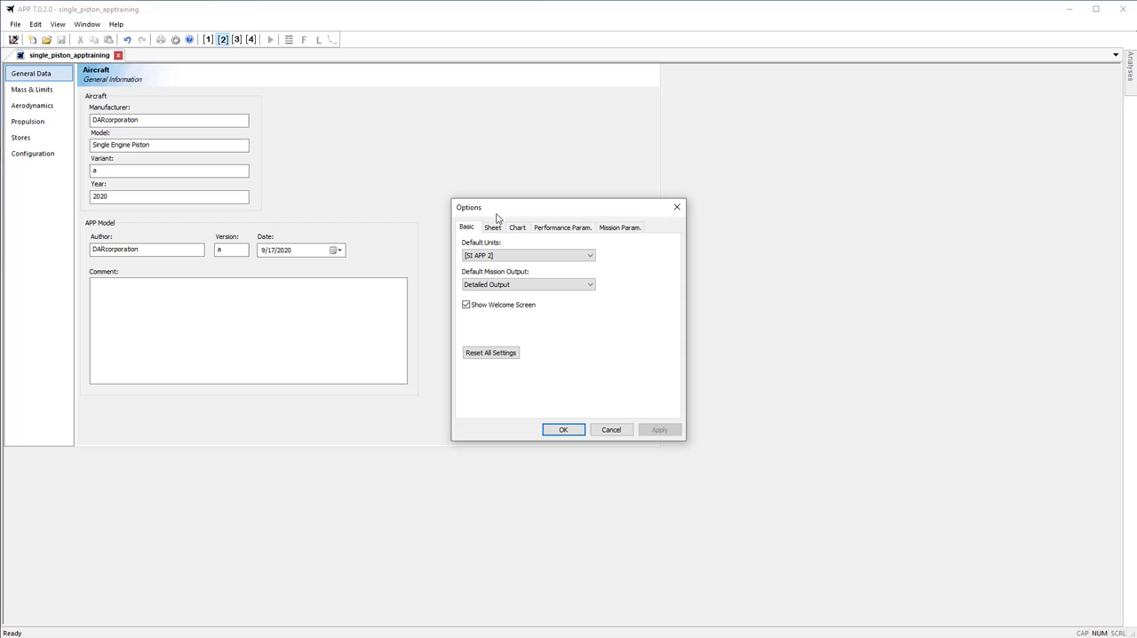
- Review the Sheet formatting settings, then show the Chart line colour and marker settings
click(493, 227)
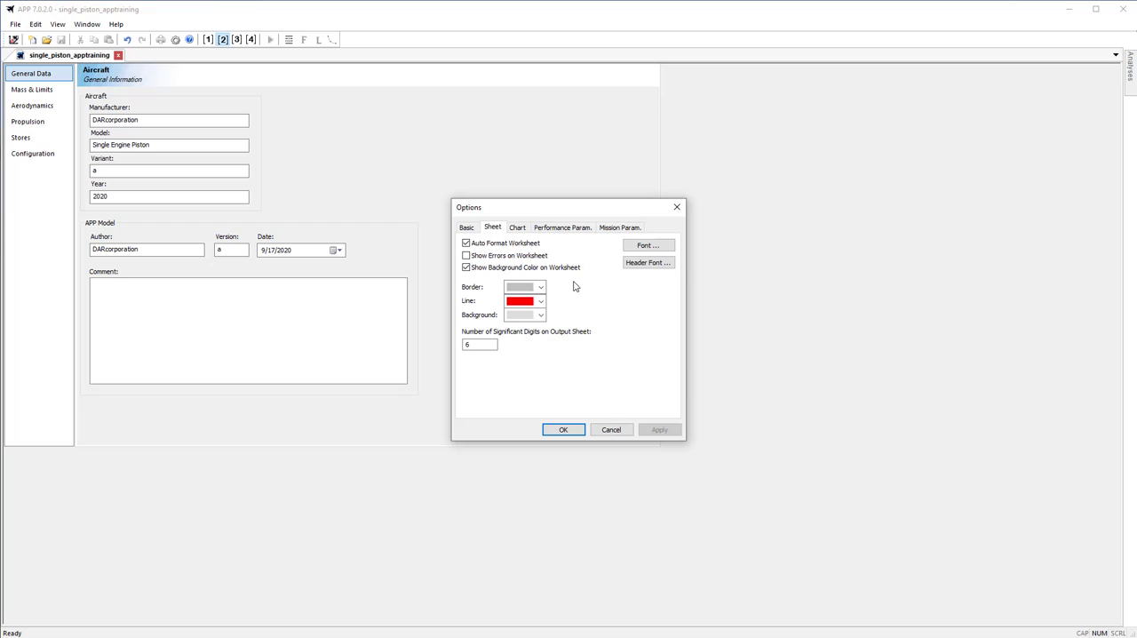
mouse_move(544, 277)
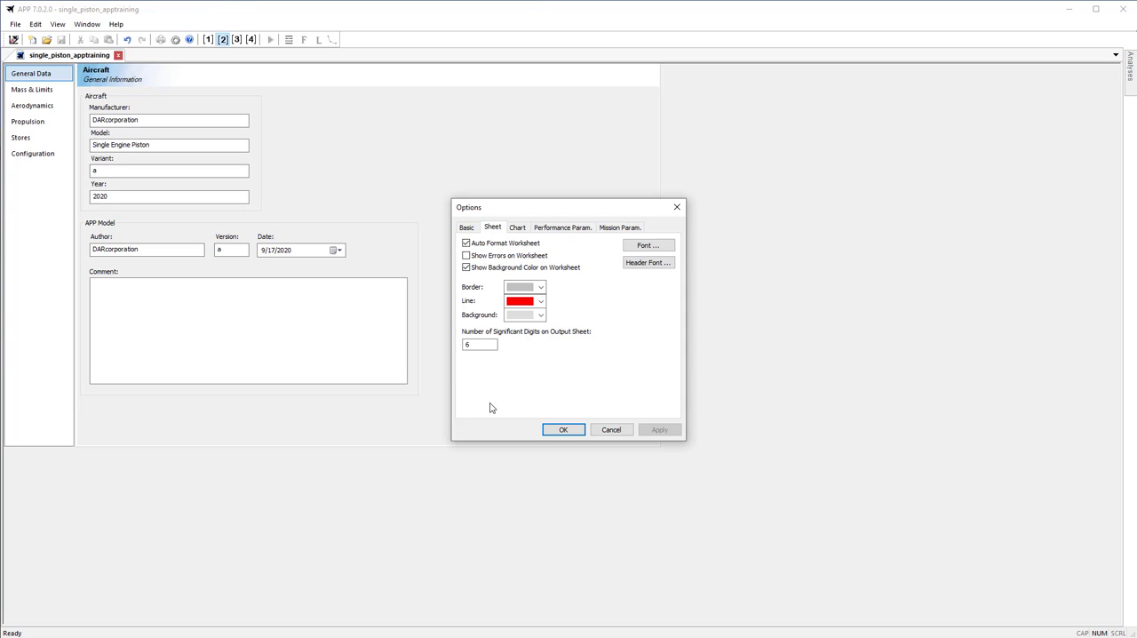
click(518, 227)
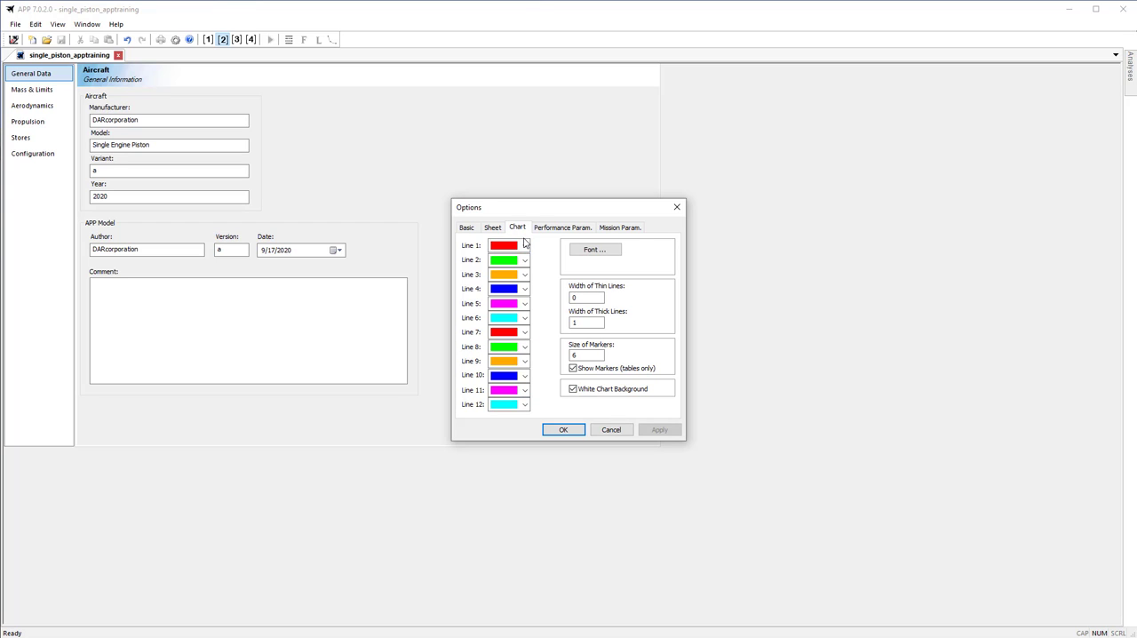
- Append an extra parameter to the performance output parameter list
click(562, 227)
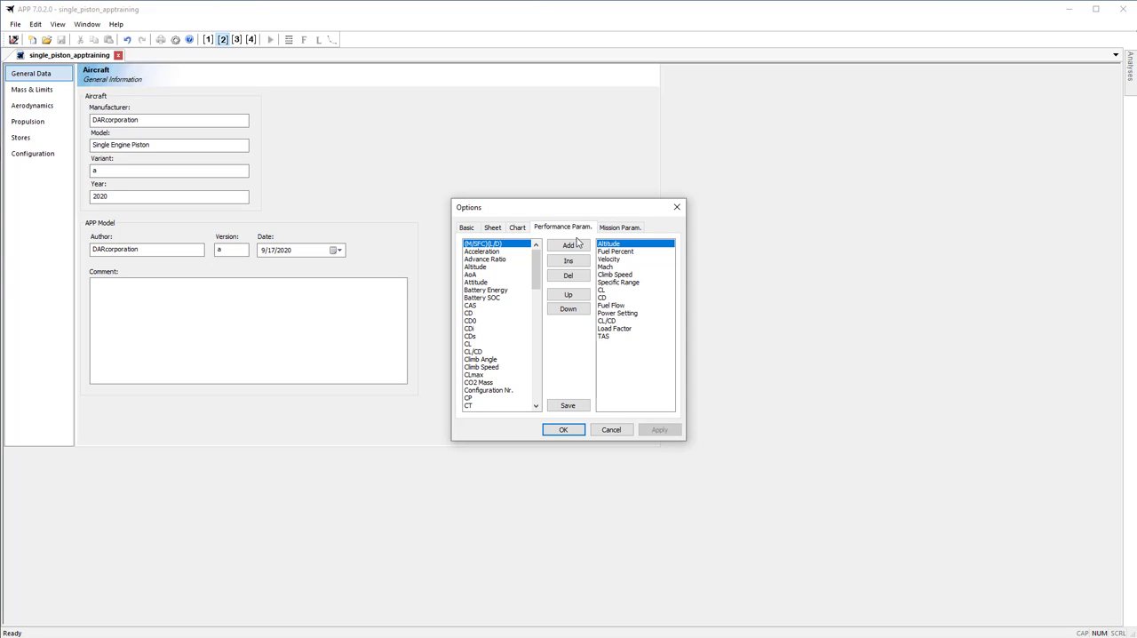
mouse_move(562, 236)
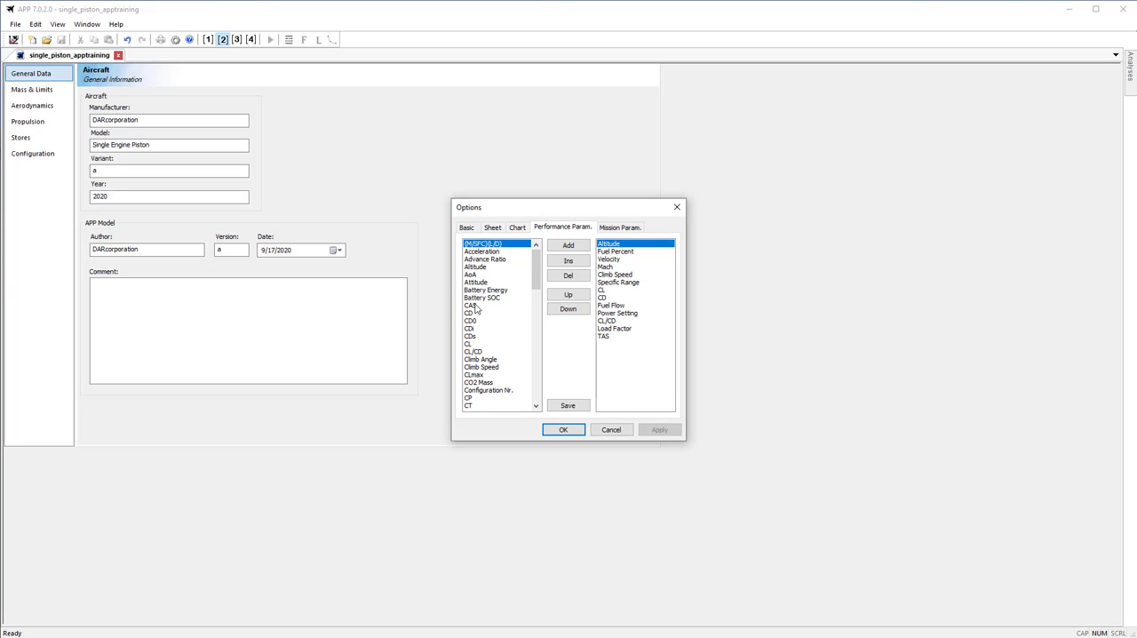
click(470, 305)
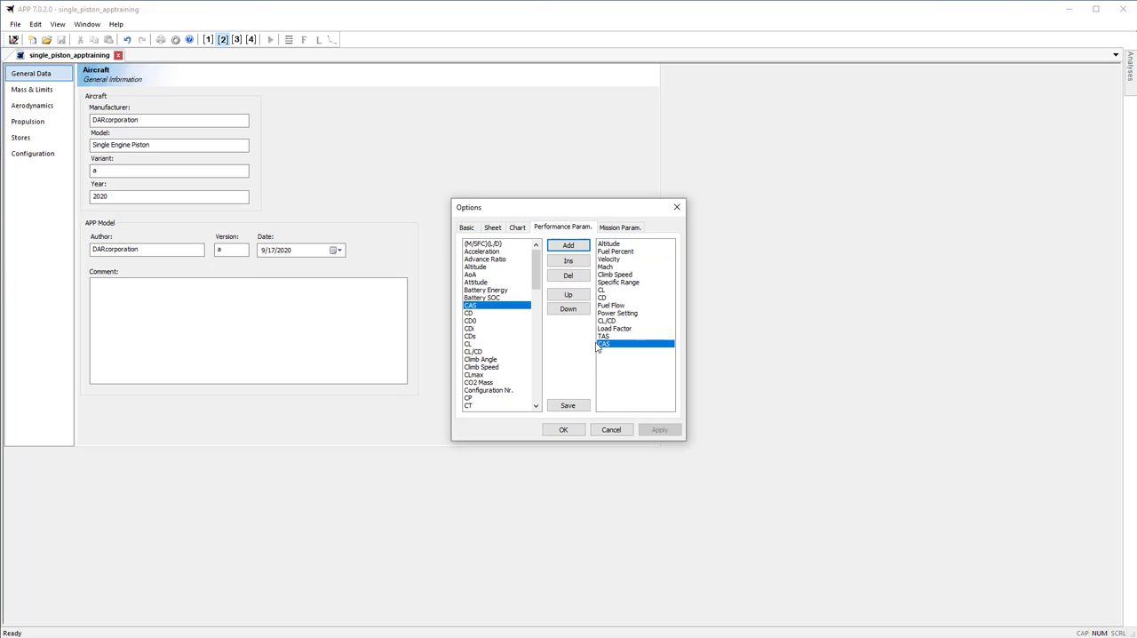
mouse_move(671, 356)
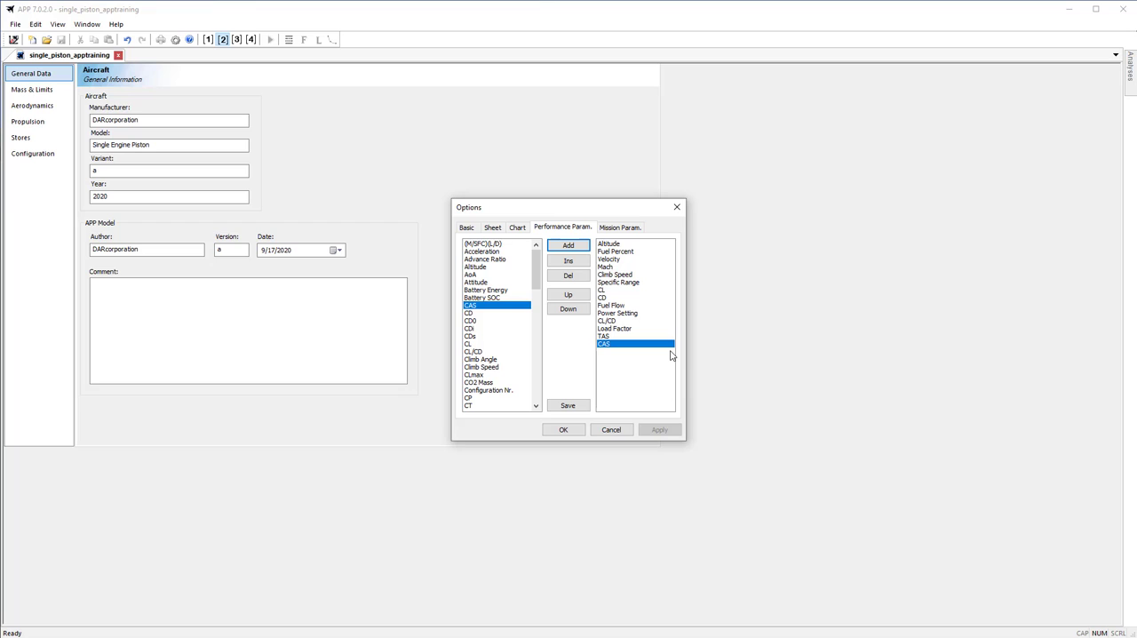
- Append an extra parameter to the mission output parameter list
click(620, 228)
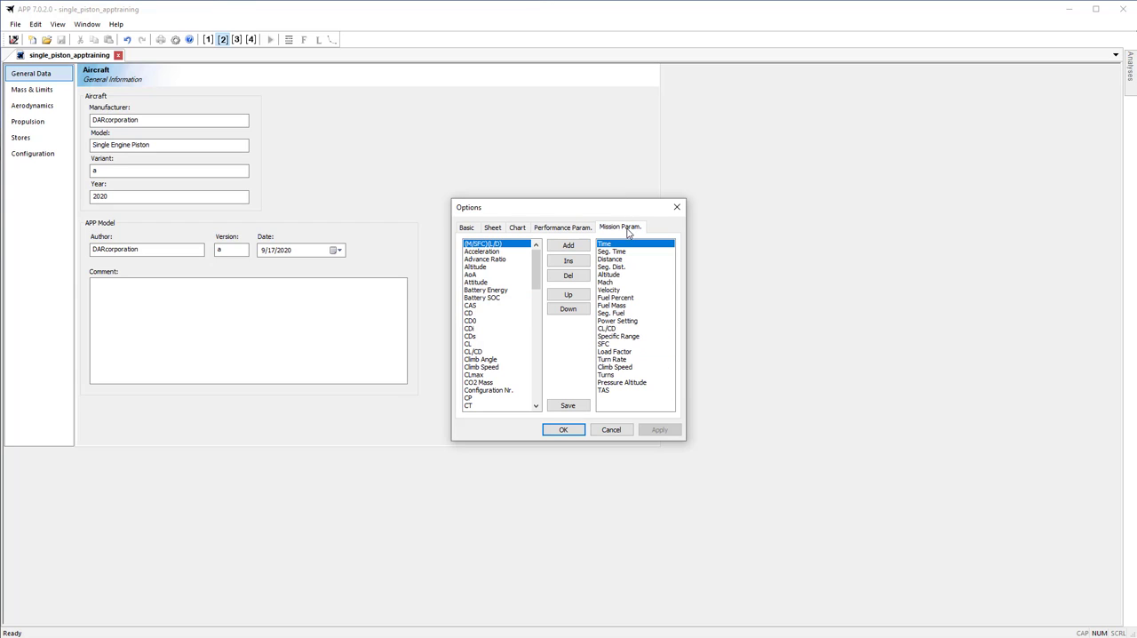
mouse_move(466, 306)
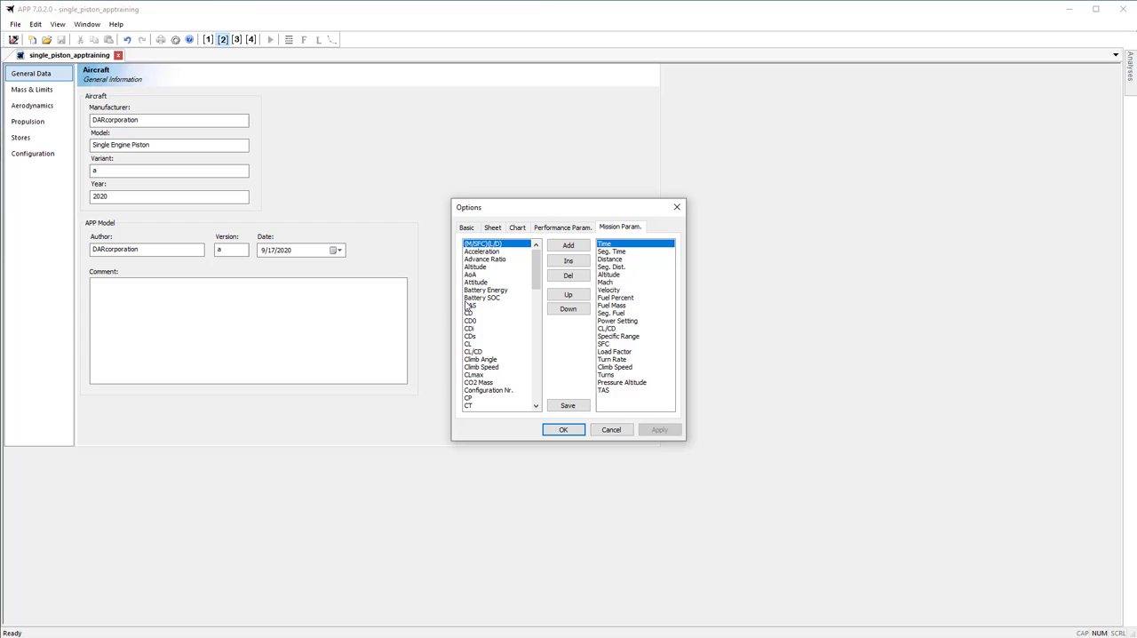
click(569, 245)
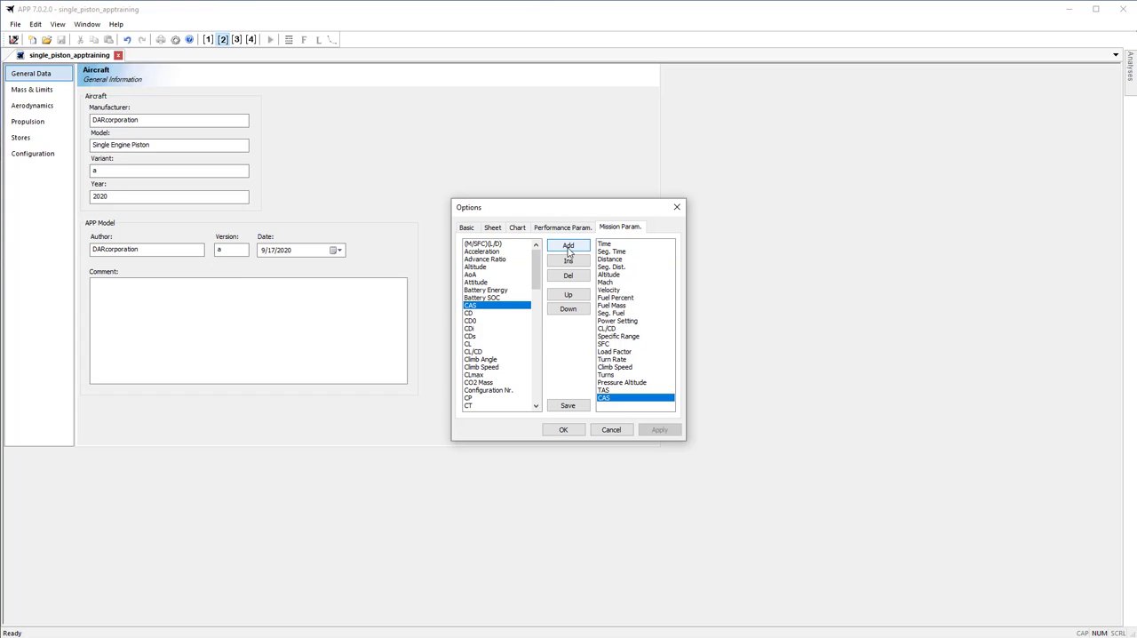
mouse_move(515, 398)
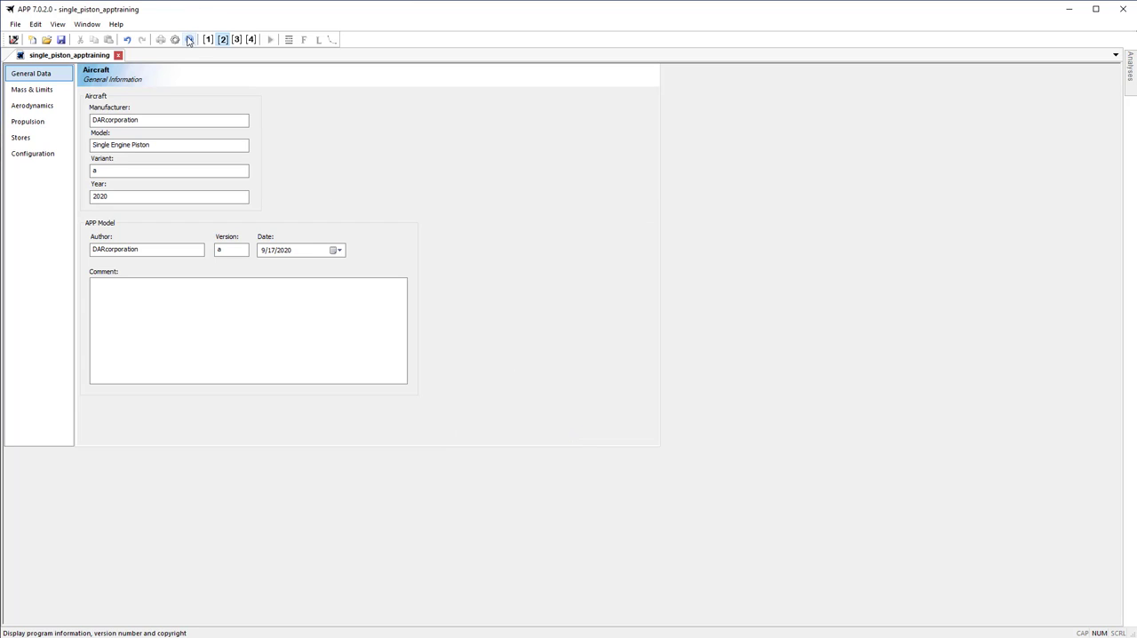
click(188, 39)
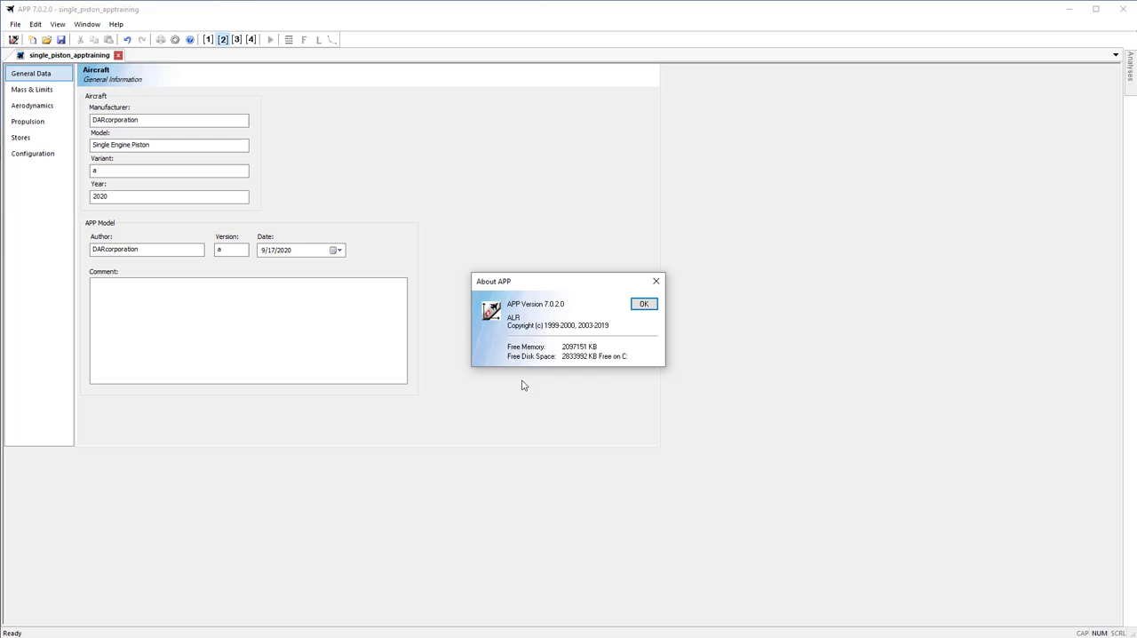
mouse_move(547, 371)
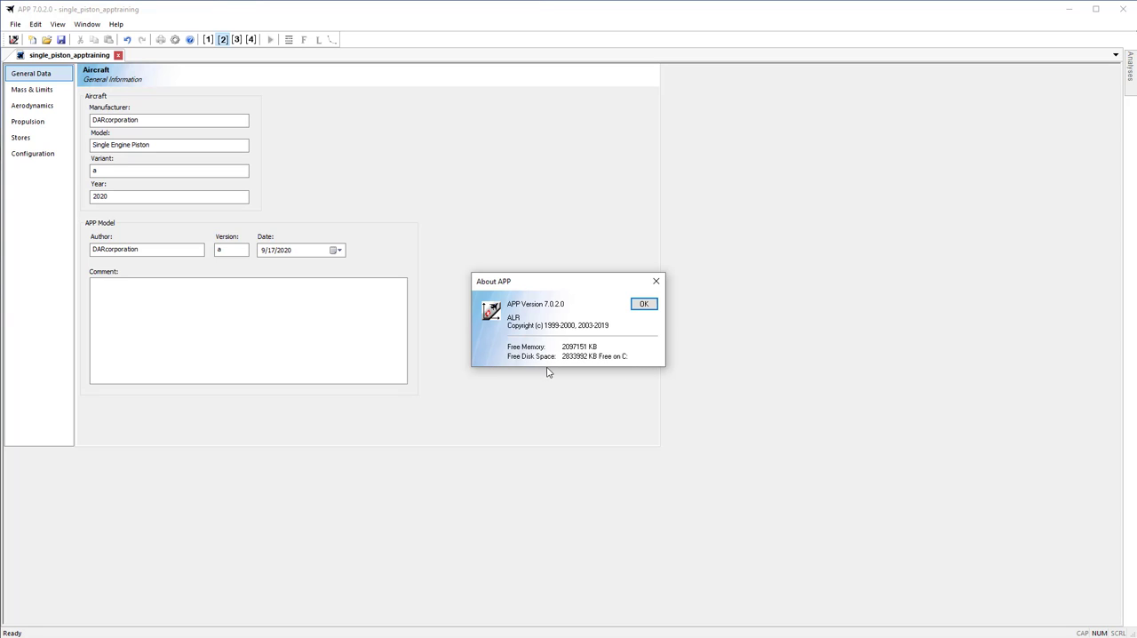
click(643, 302)
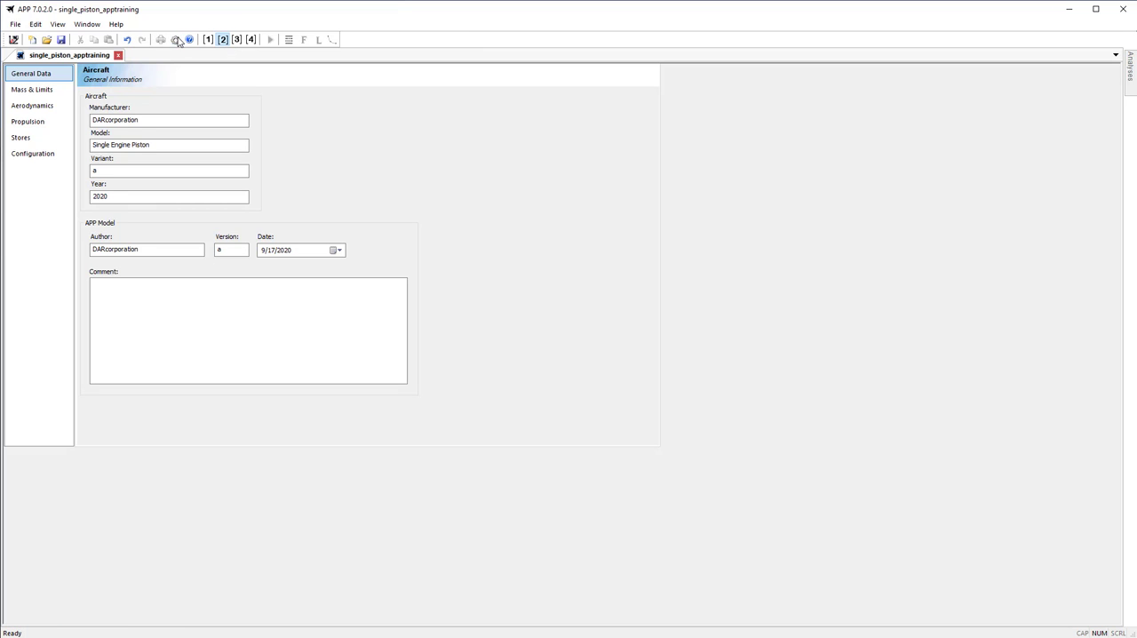
- Reopen the Options dialog and dismiss it with OK
click(175, 39)
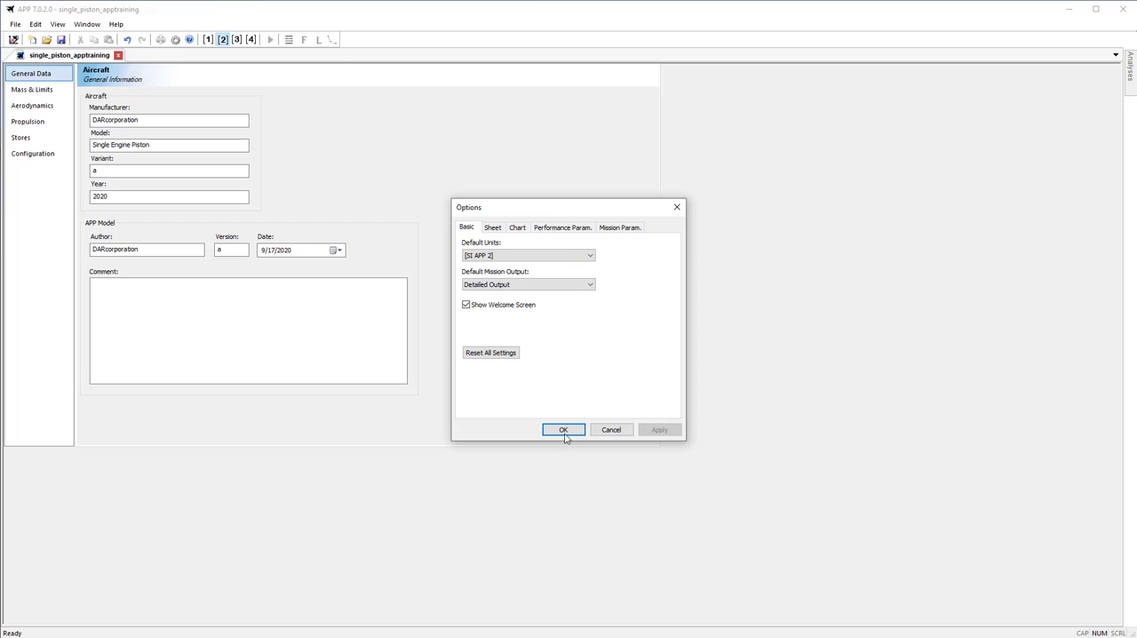
click(563, 428)
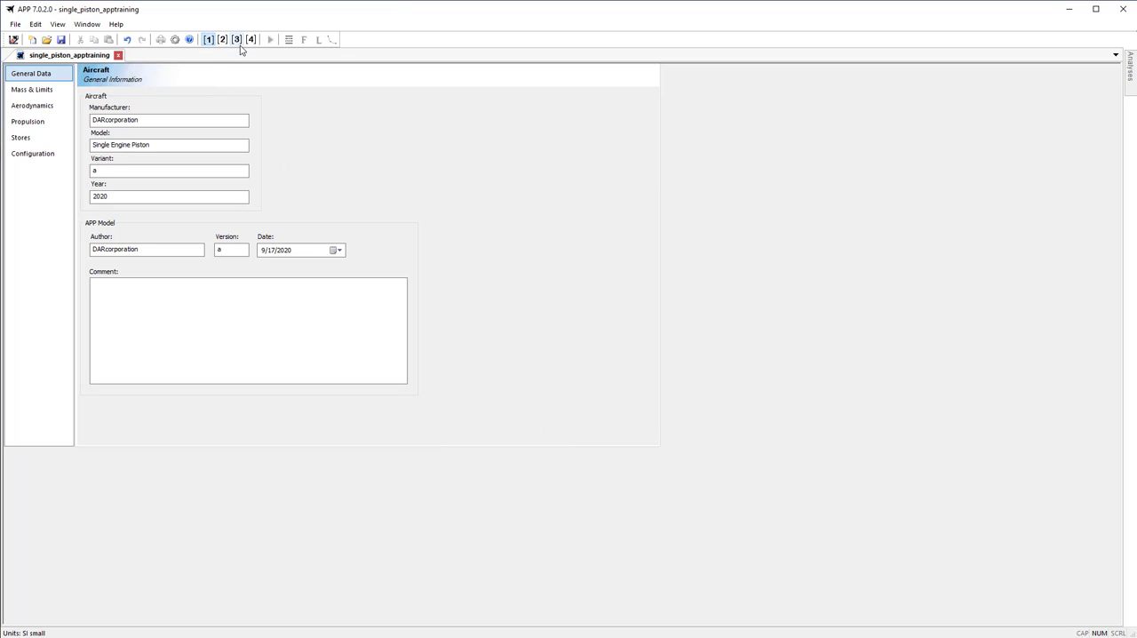
- Switch the model's unit system to SI, then to another preset
click(251, 39)
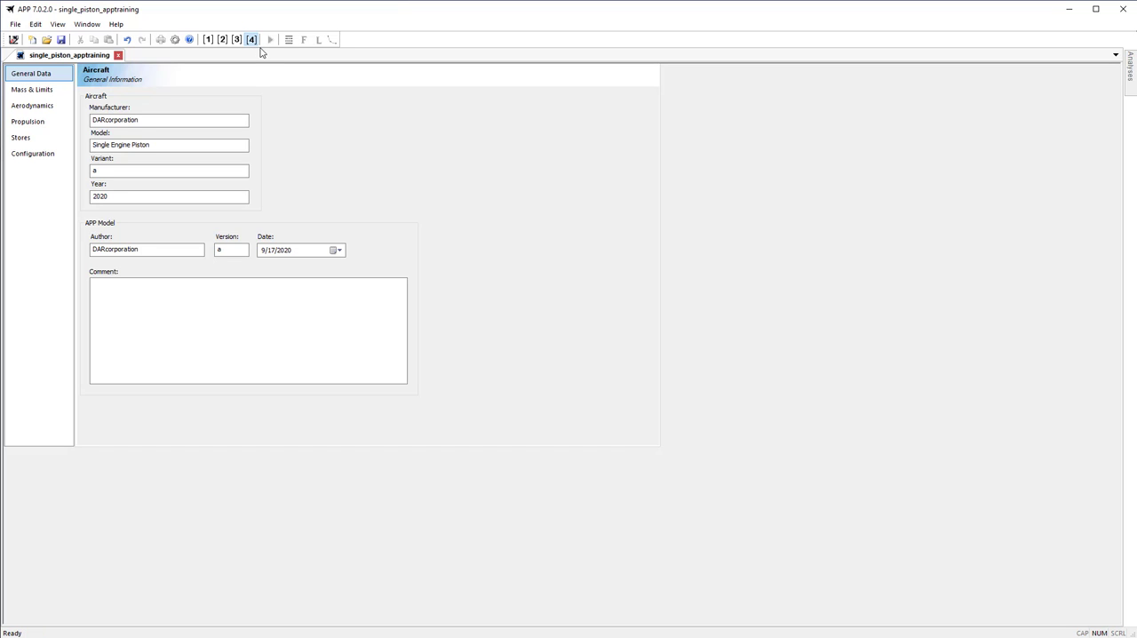
click(222, 39)
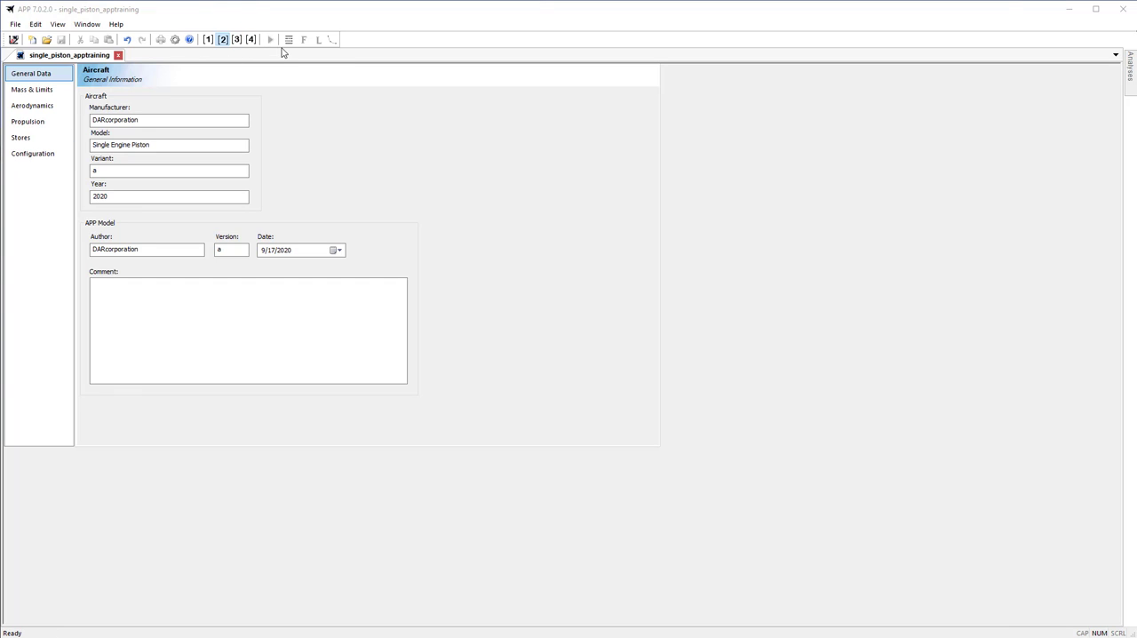
mouse_move(256, 64)
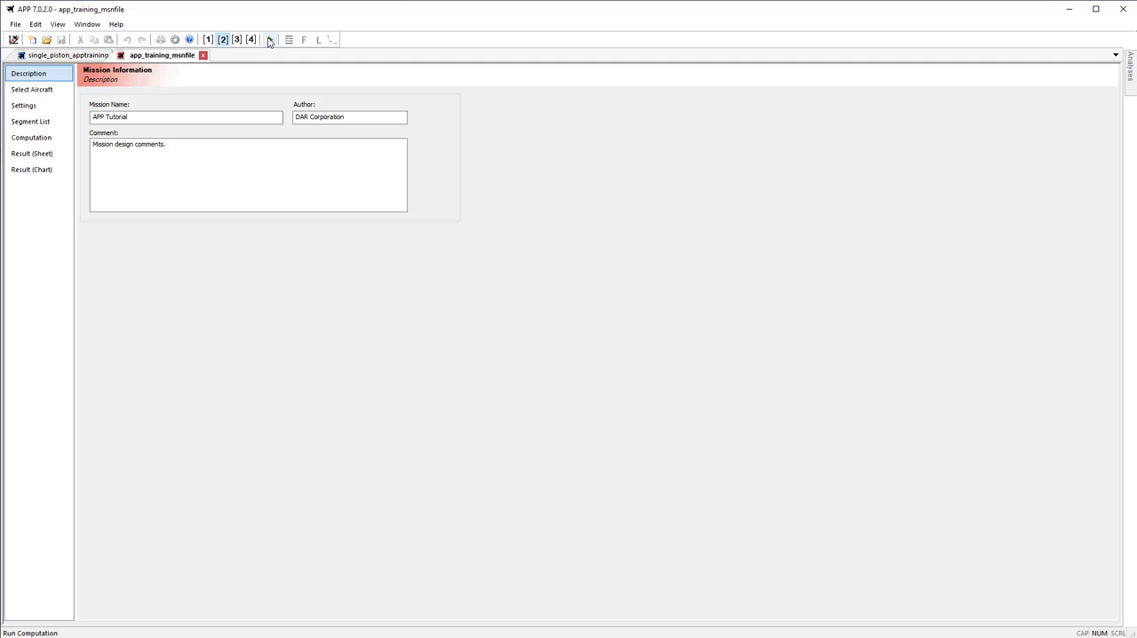
- Run the app_training_mission computation and show its altitude-versus-time profile chart
click(270, 39)
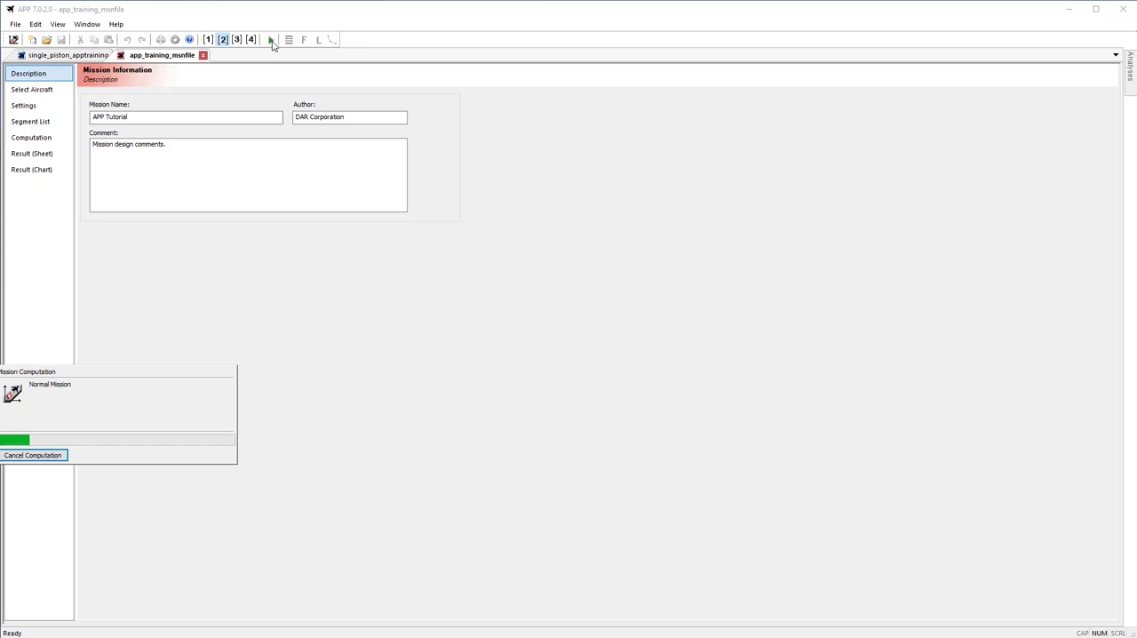
click(32, 170)
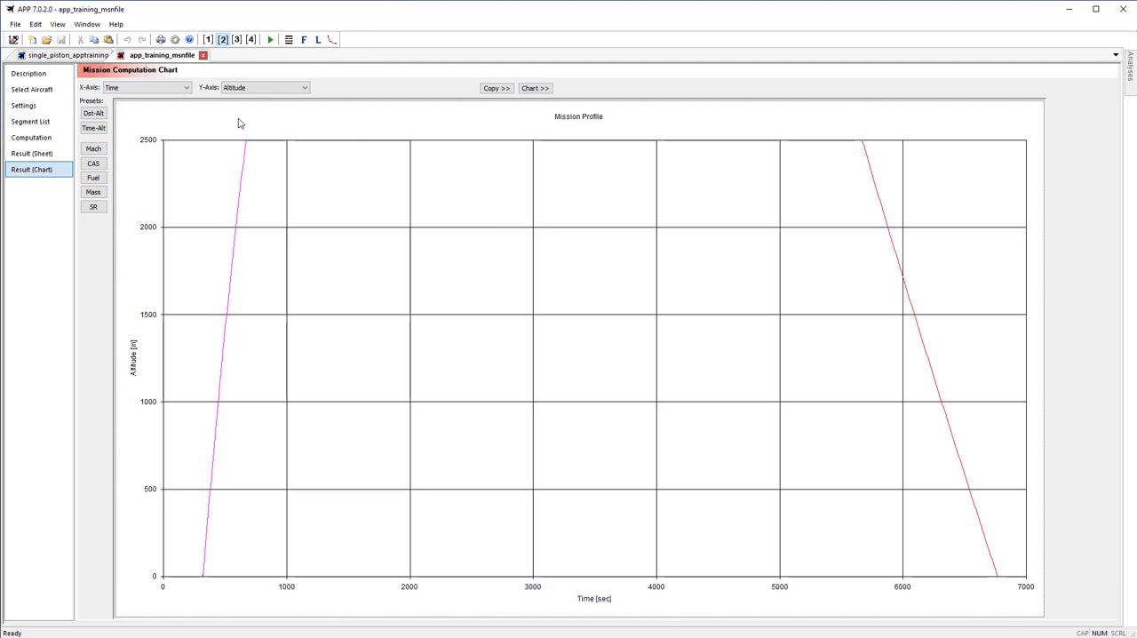
mouse_move(260, 380)
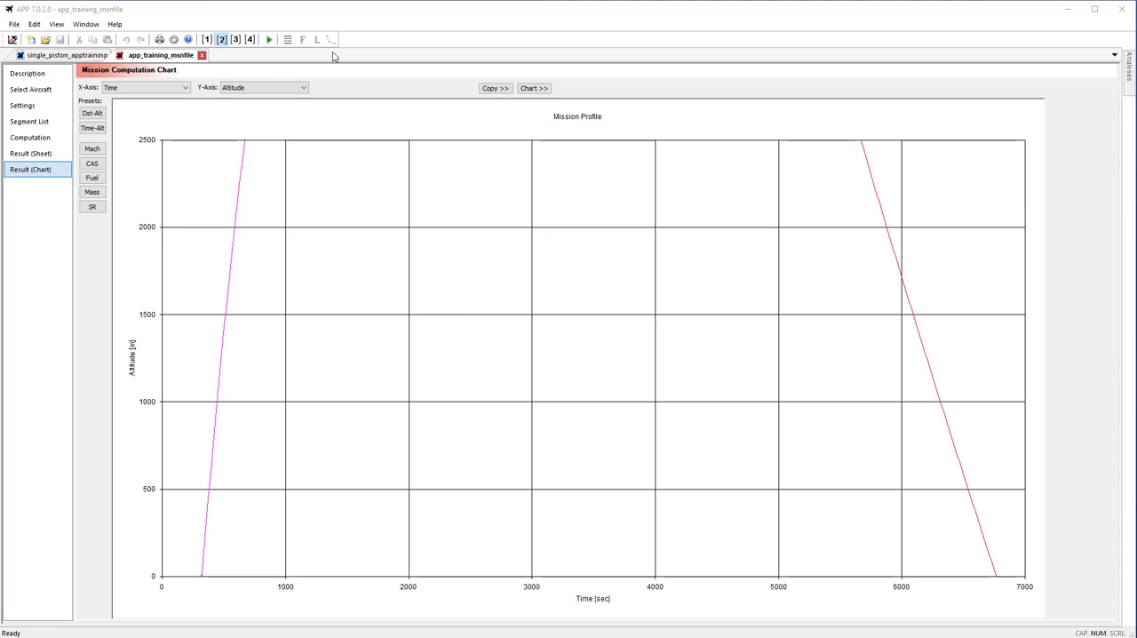
mouse_move(335, 32)
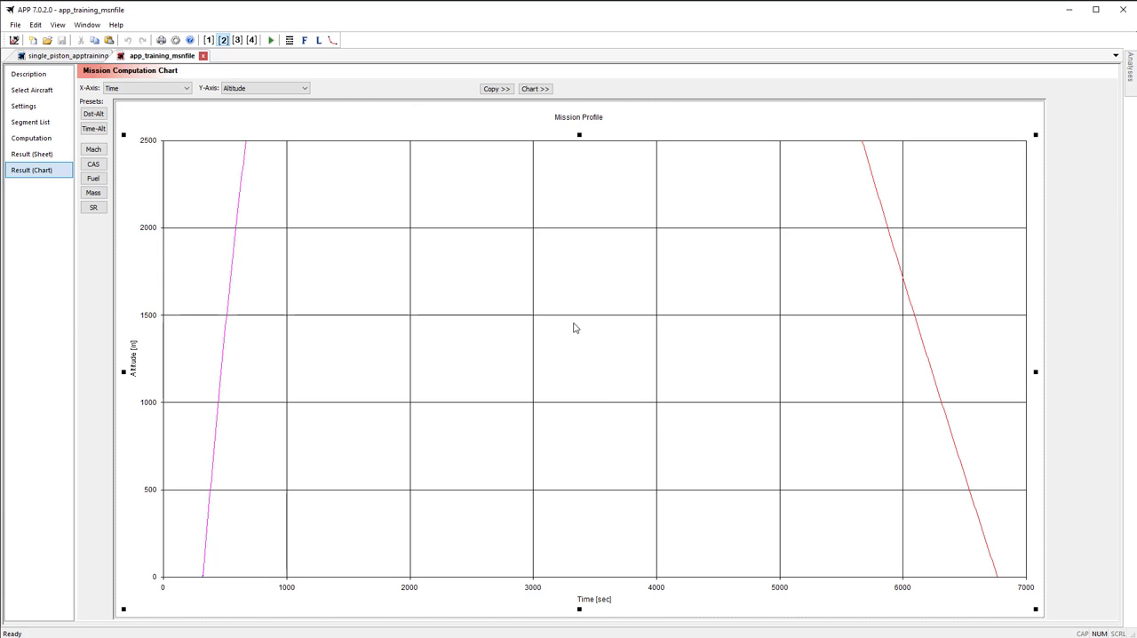
mouse_move(480, 202)
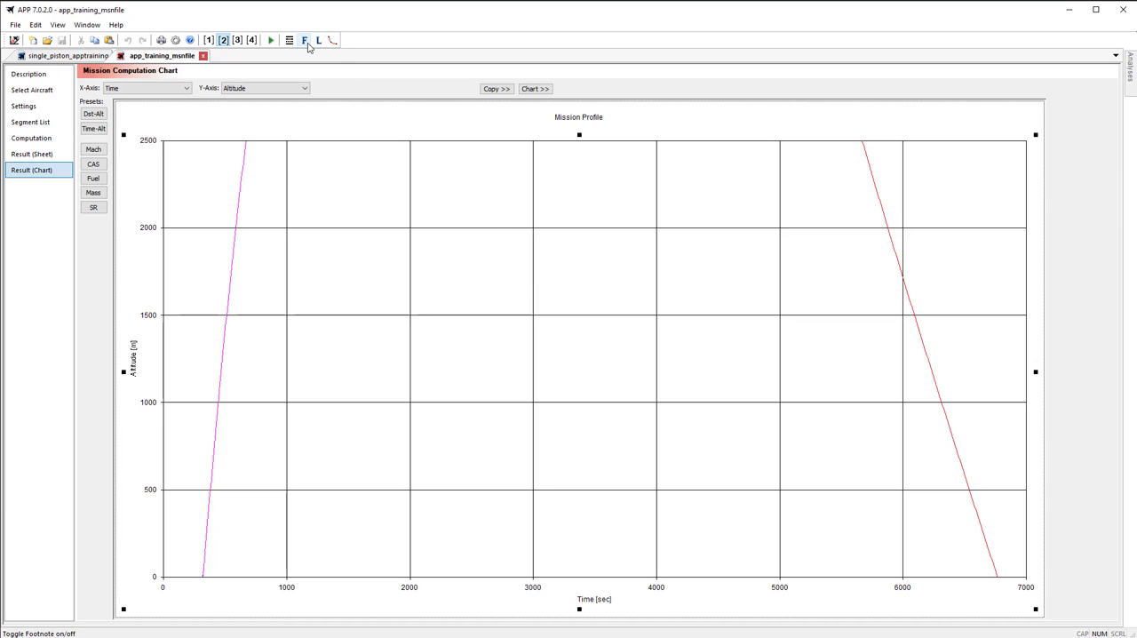
- Toggle the footnote, show the mission phase legend, and draw the curves as black dash patterns
click(306, 39)
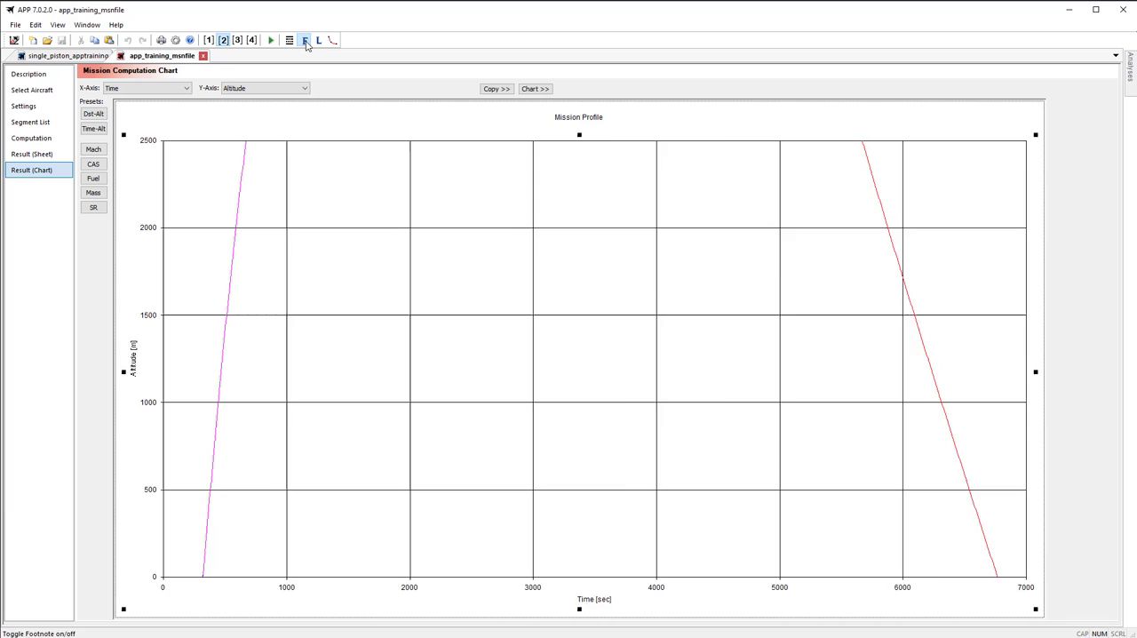
click(320, 39)
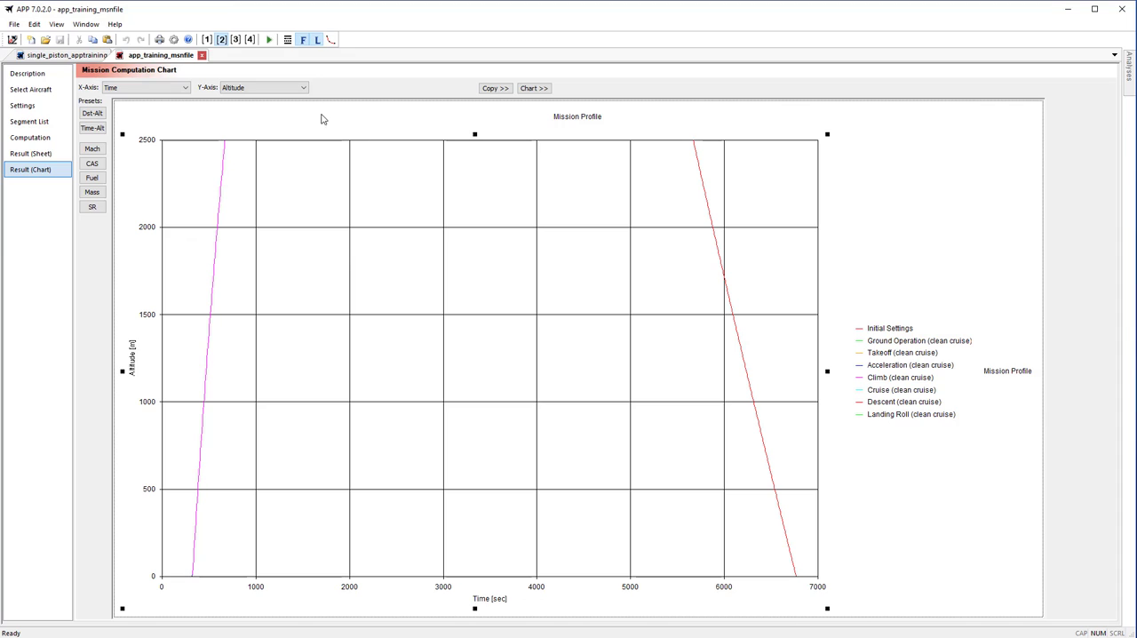
click(331, 39)
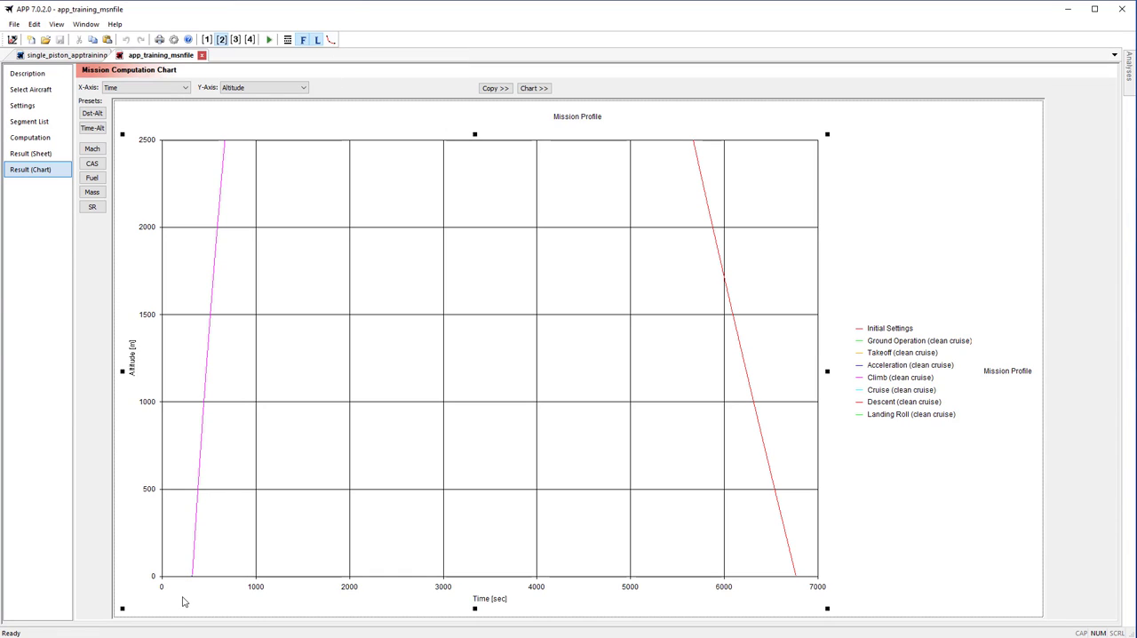
mouse_move(185, 597)
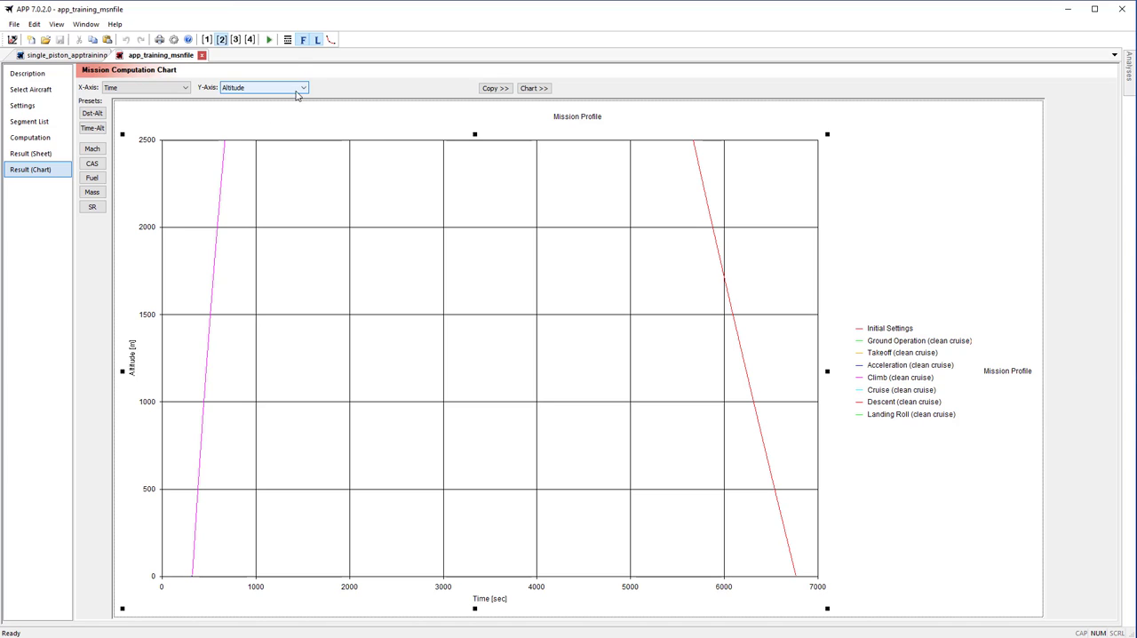
click(288, 39)
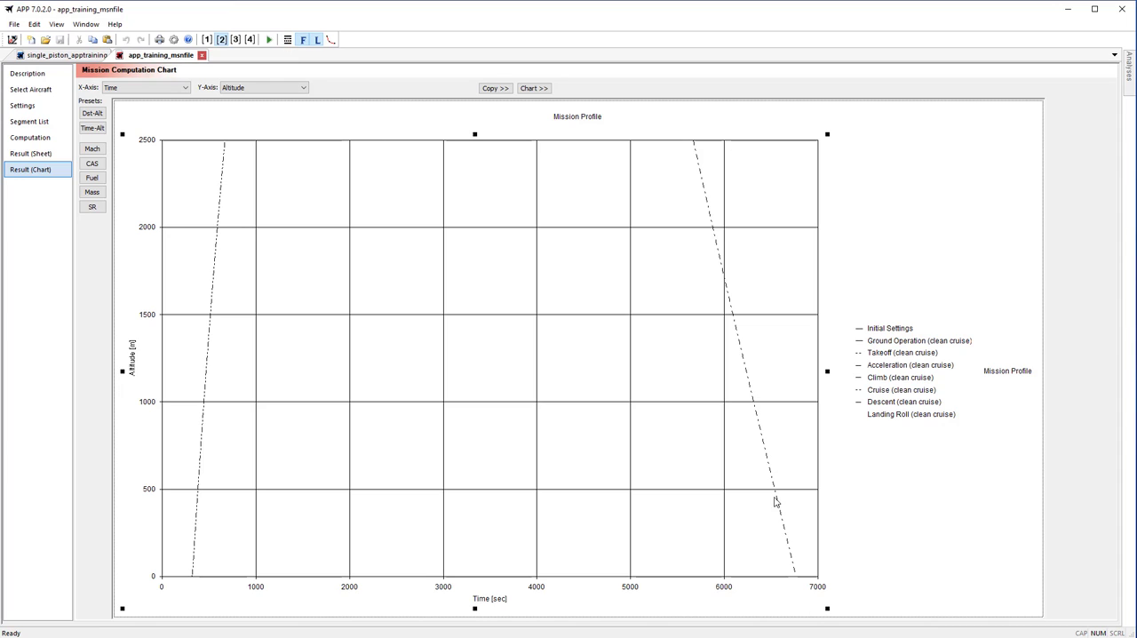
mouse_move(743, 439)
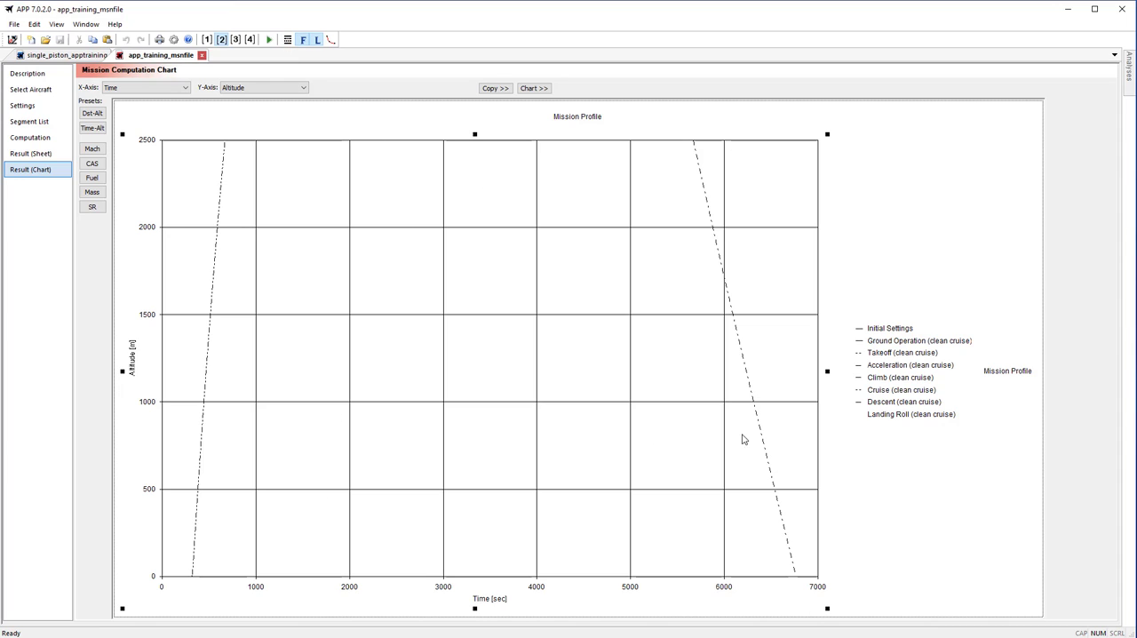
mouse_move(1041, 413)
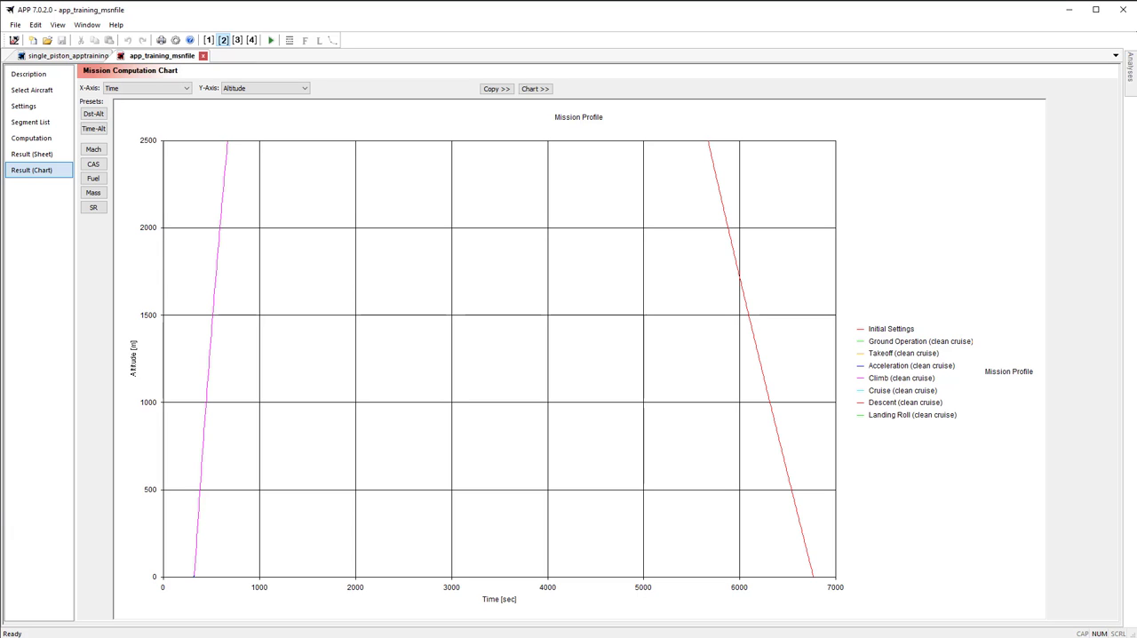
mouse_move(517, 371)
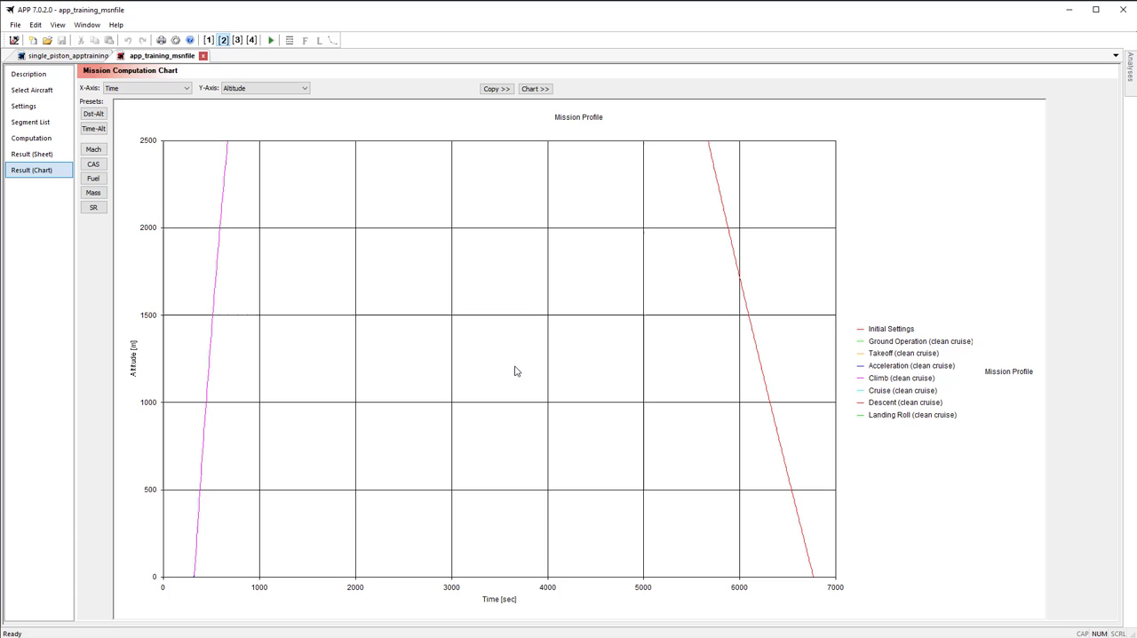
- In Chart Designer, check the second Y-axis and series label settings, returning to the Y-Axis scale
right_click(518, 371)
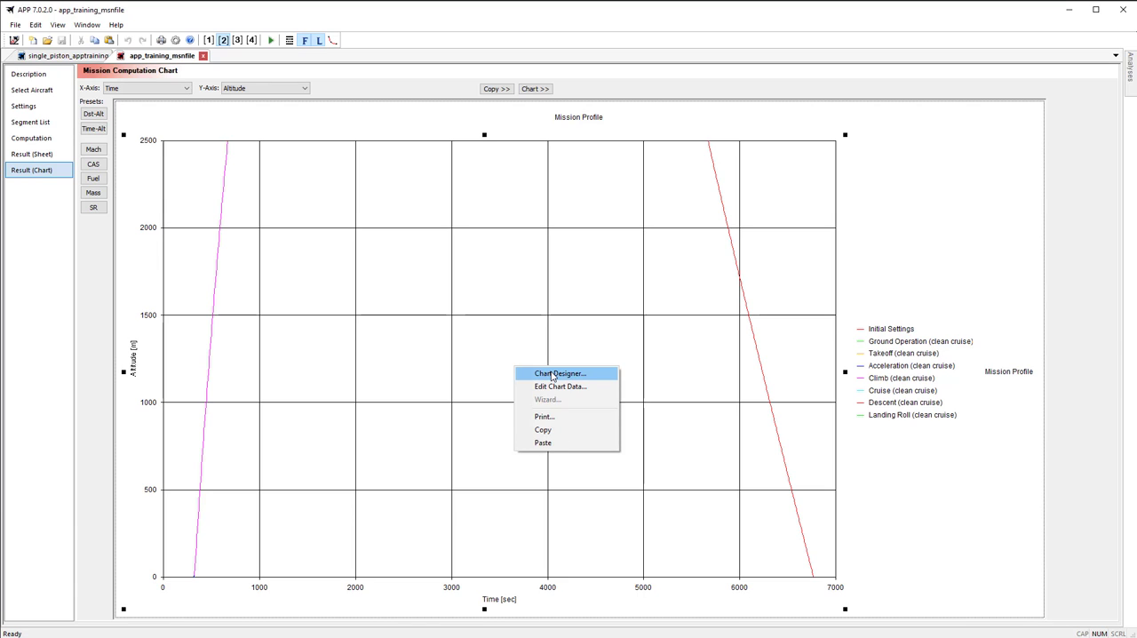
click(558, 372)
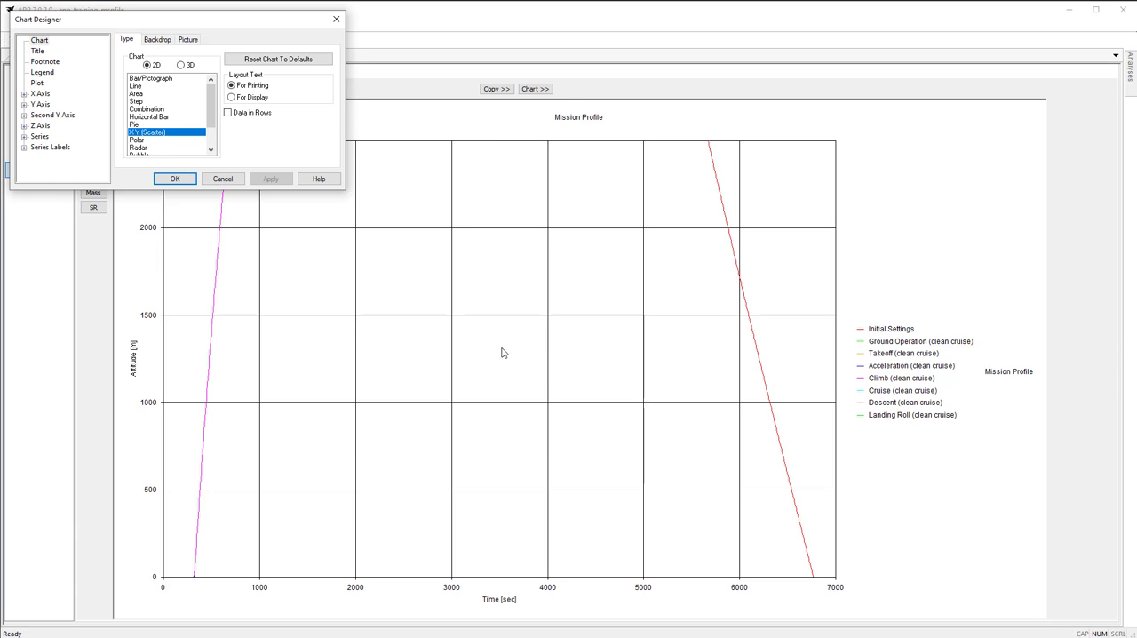
click(39, 103)
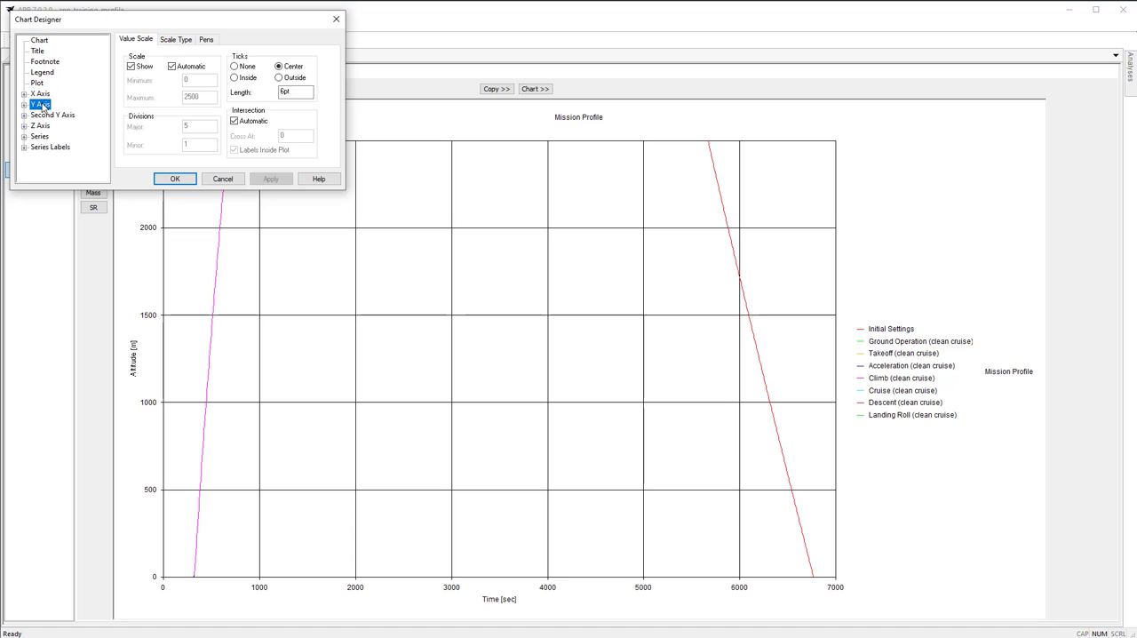
mouse_move(45, 106)
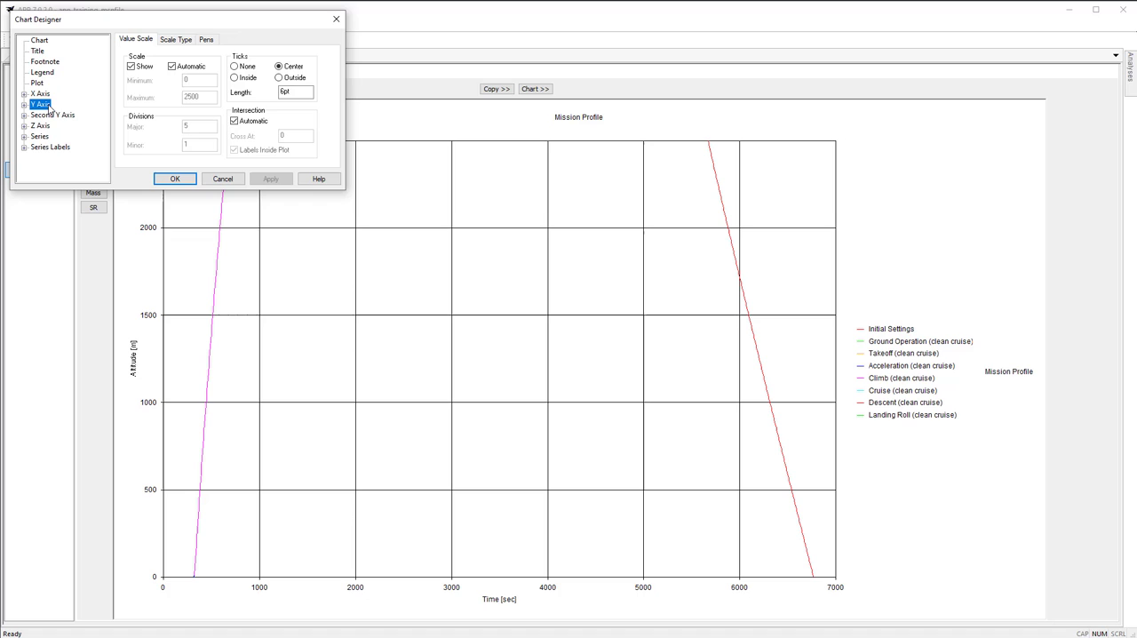
click(53, 114)
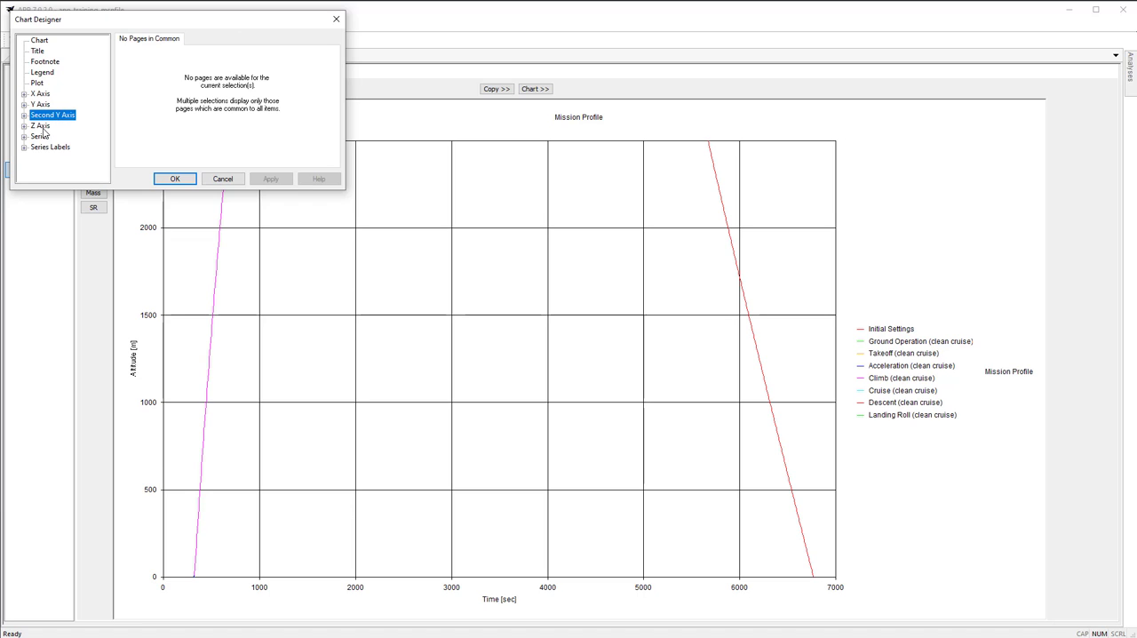
click(50, 145)
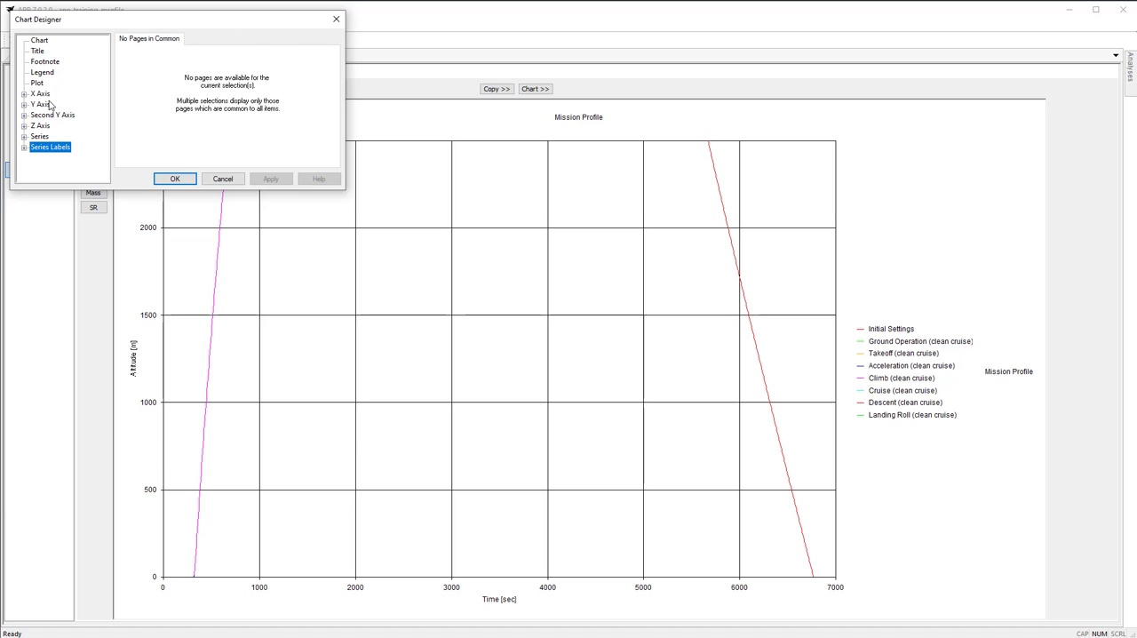
click(39, 104)
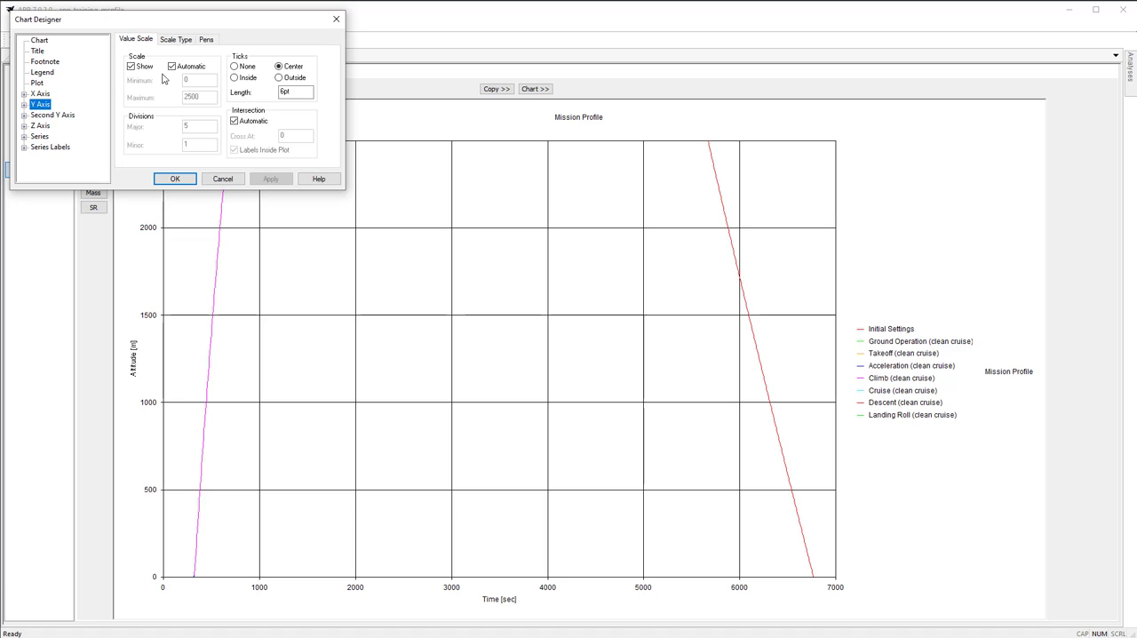
- Turn off automatic Y-axis scaling and set the altitude maximum to 2800 ft
click(170, 66)
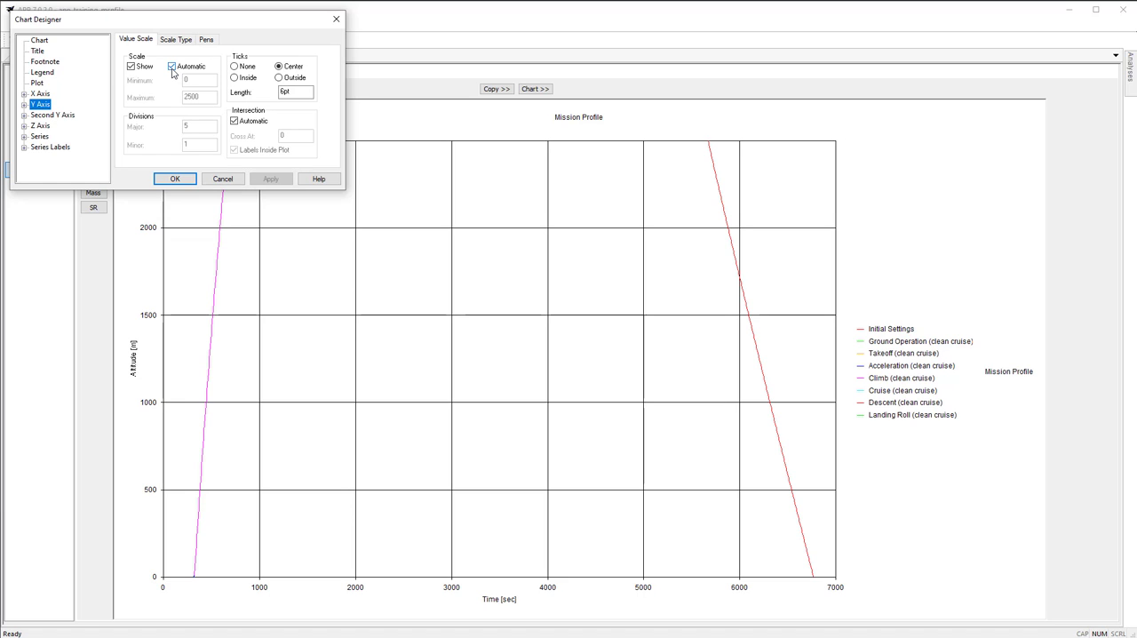
click(173, 67)
text(2800)
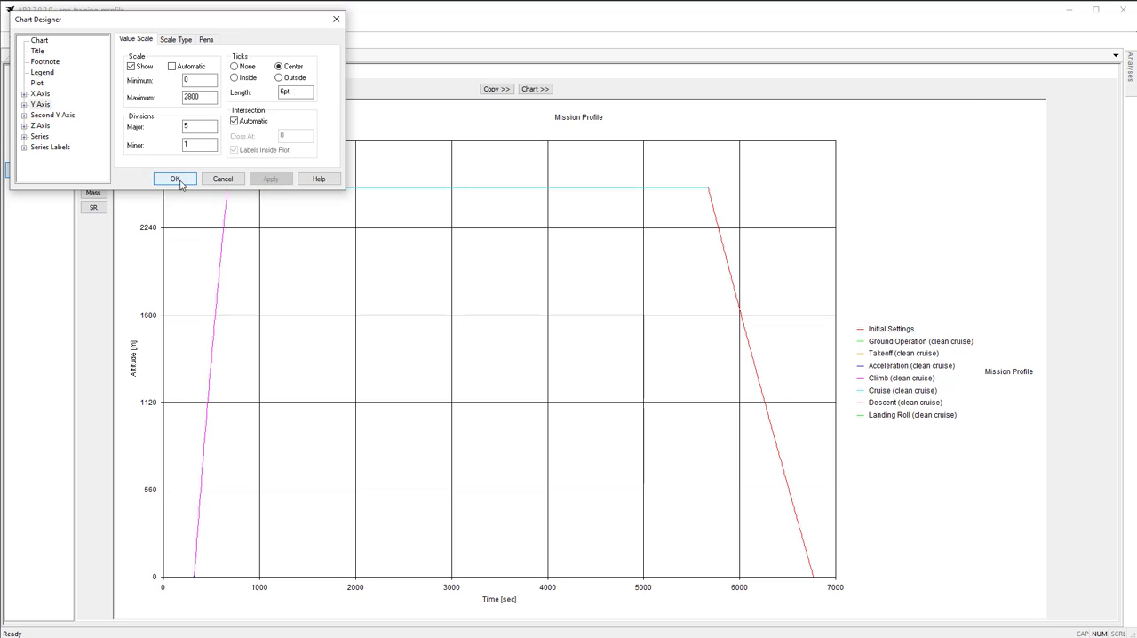
click(174, 178)
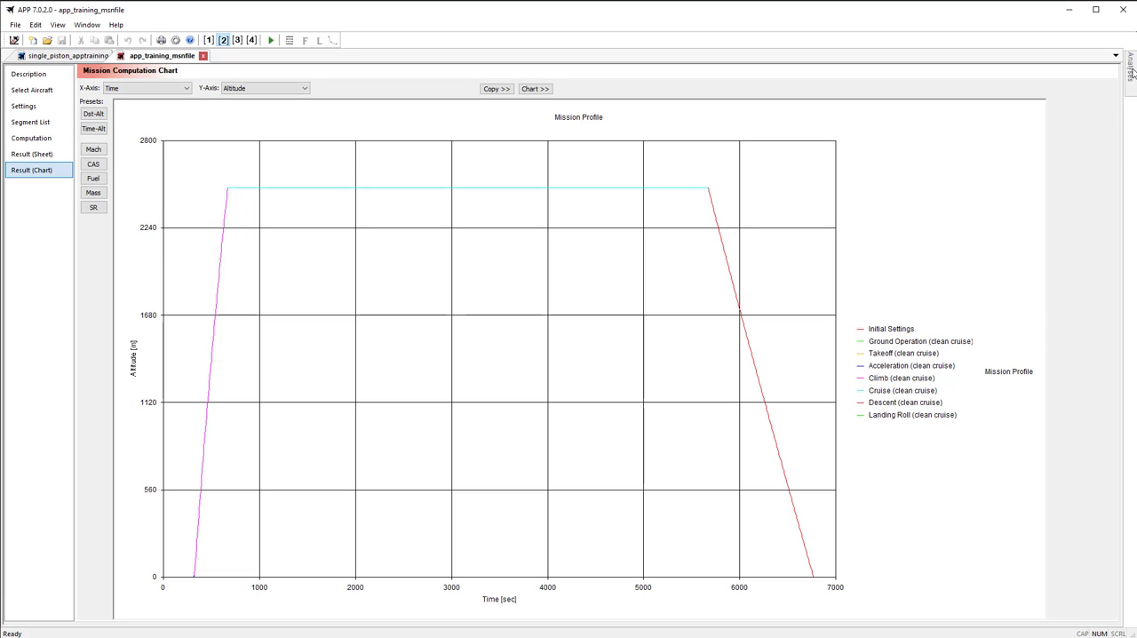
- In the Analysis panel, load the single_piston_apptraining aircraft model
click(1130, 67)
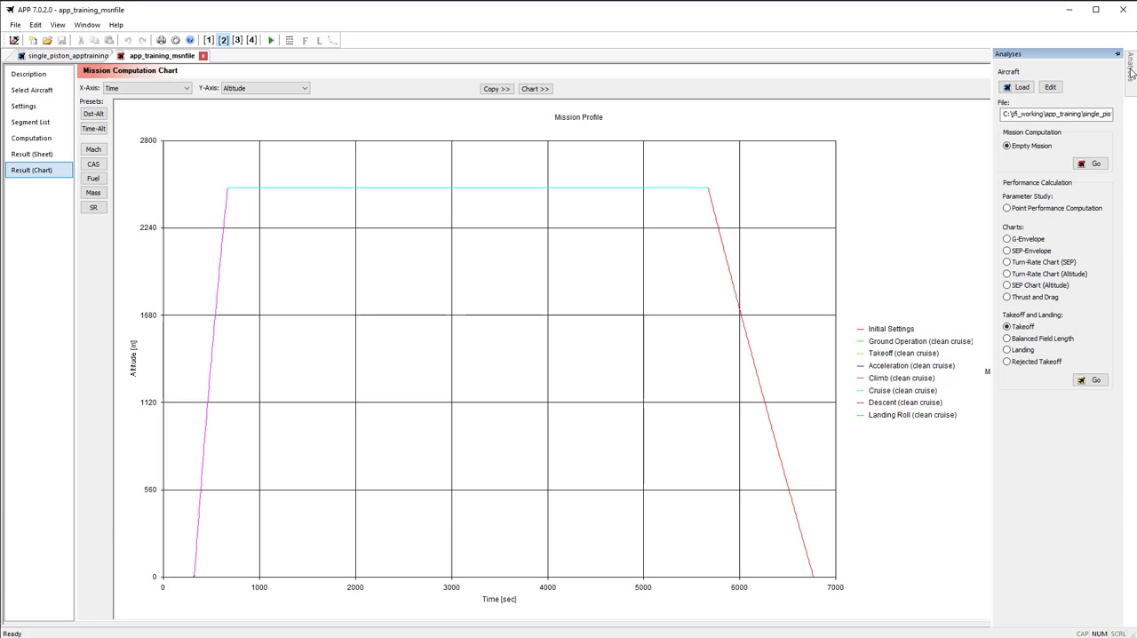
mouse_move(1130, 73)
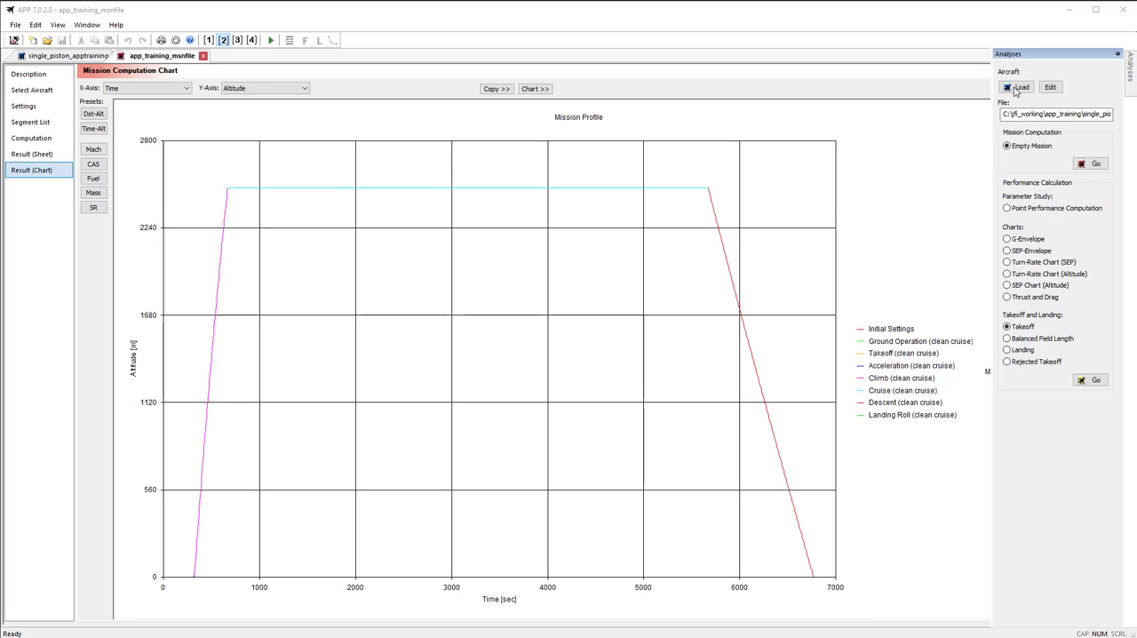
click(1022, 85)
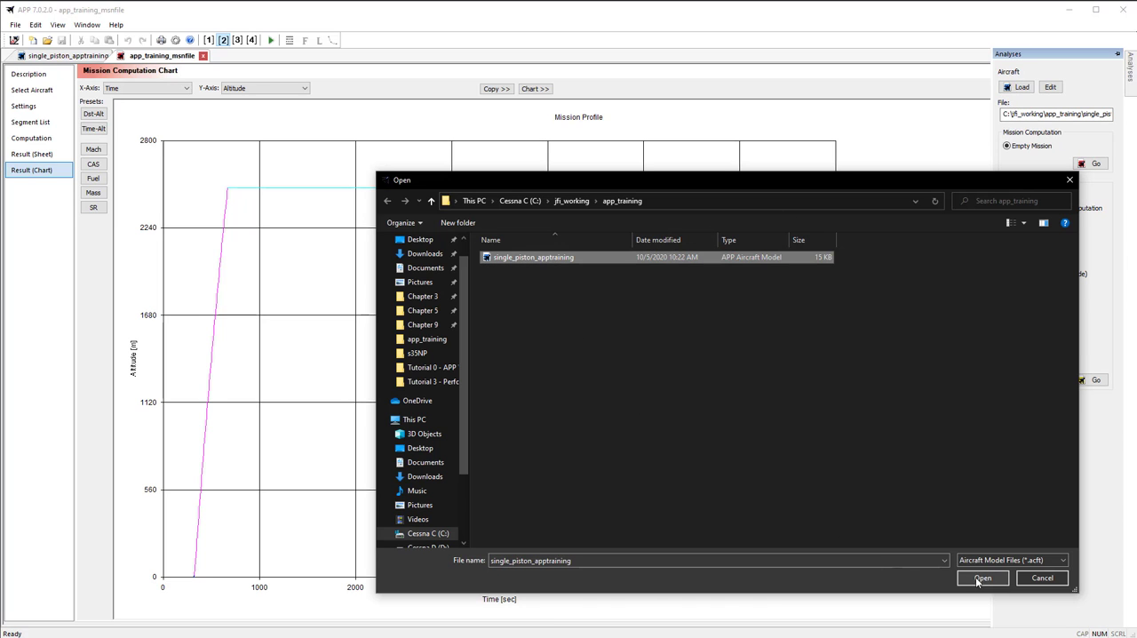
click(982, 580)
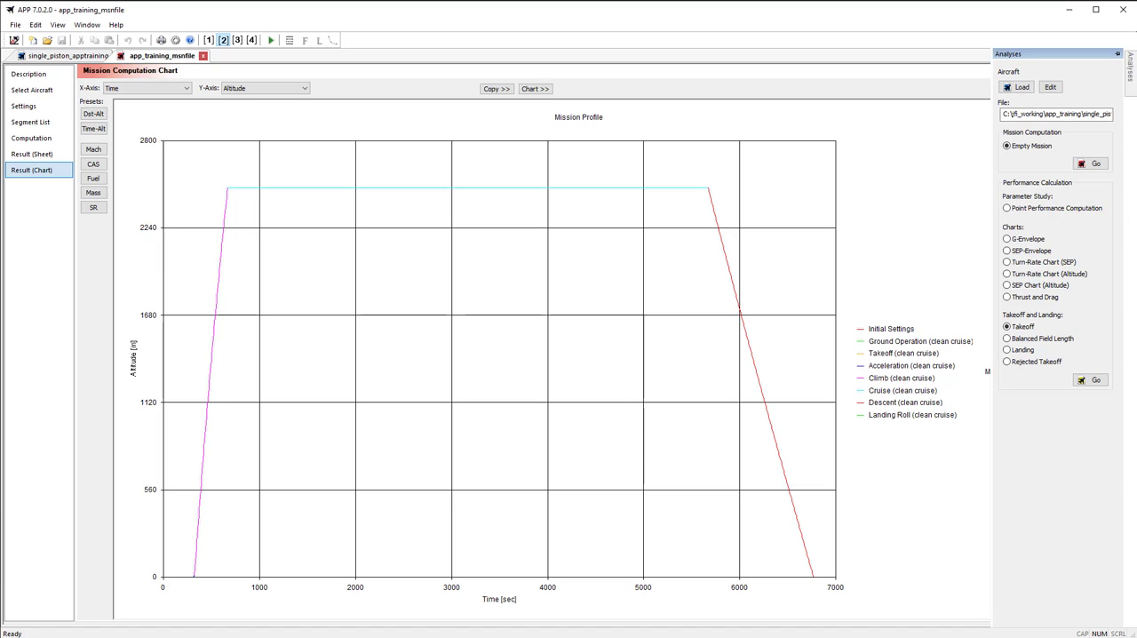
- Create a new Point Performance Computation document for the loaded model
click(1006, 208)
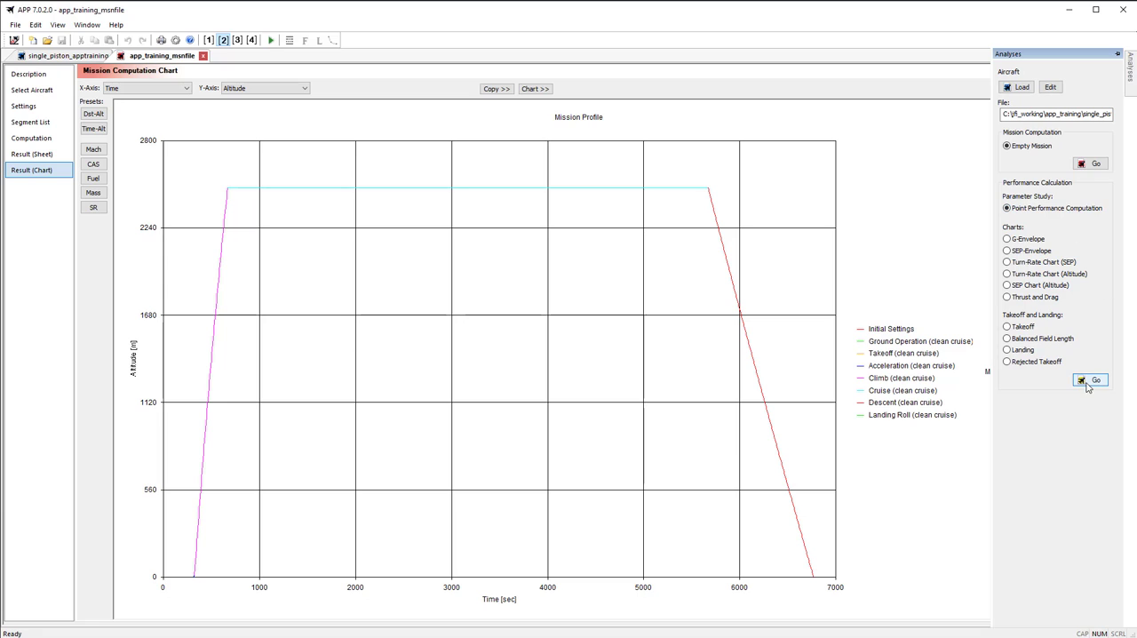
click(1091, 380)
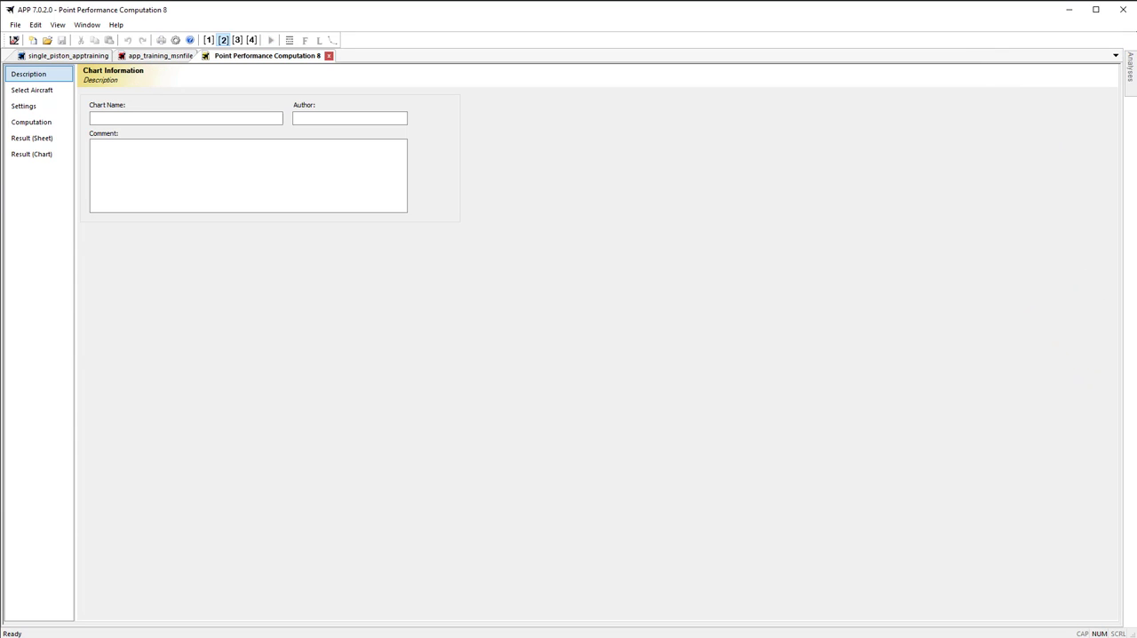